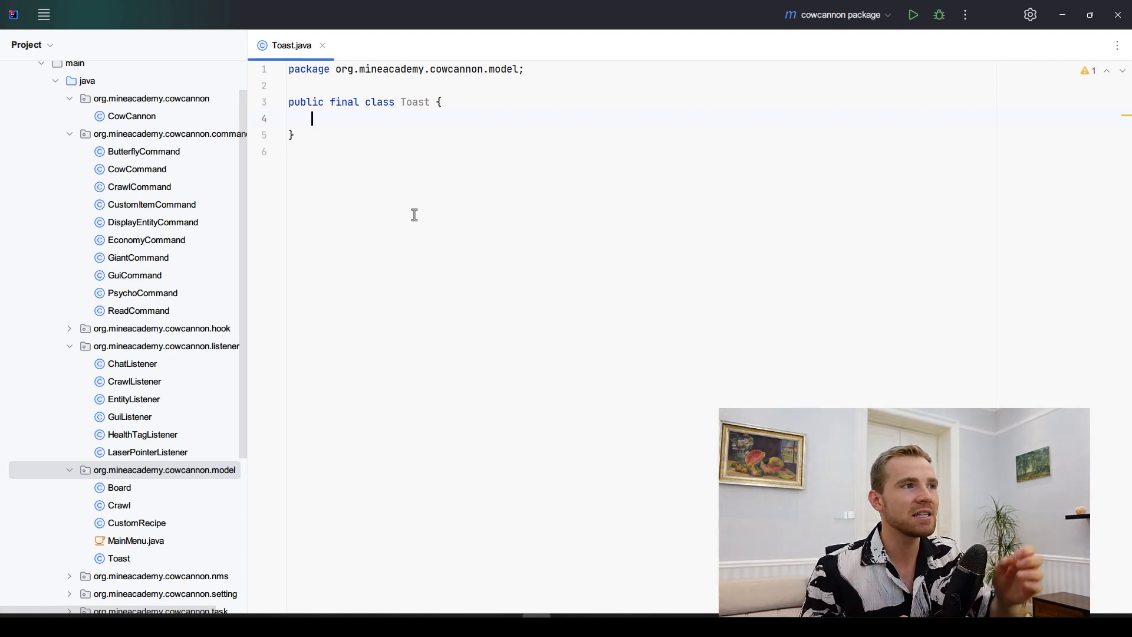
# Declare private createAdvancement, grantAdvancement and revokeAdvancement methods in Toast.
pyautogui.write('private void')
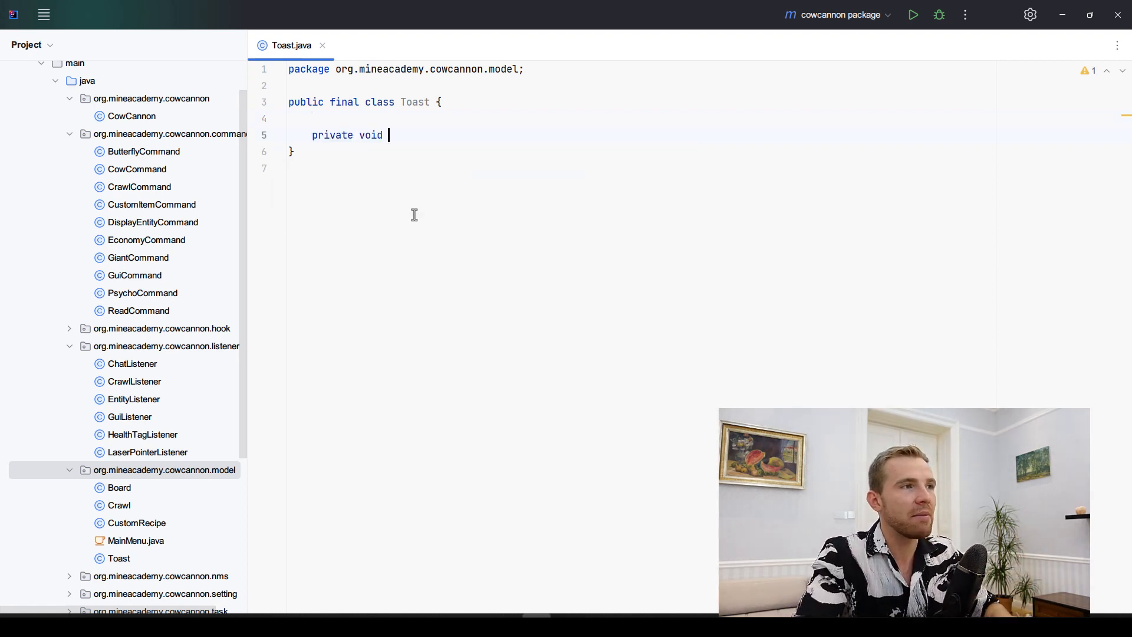
pyautogui.write('createAdvancement() {')
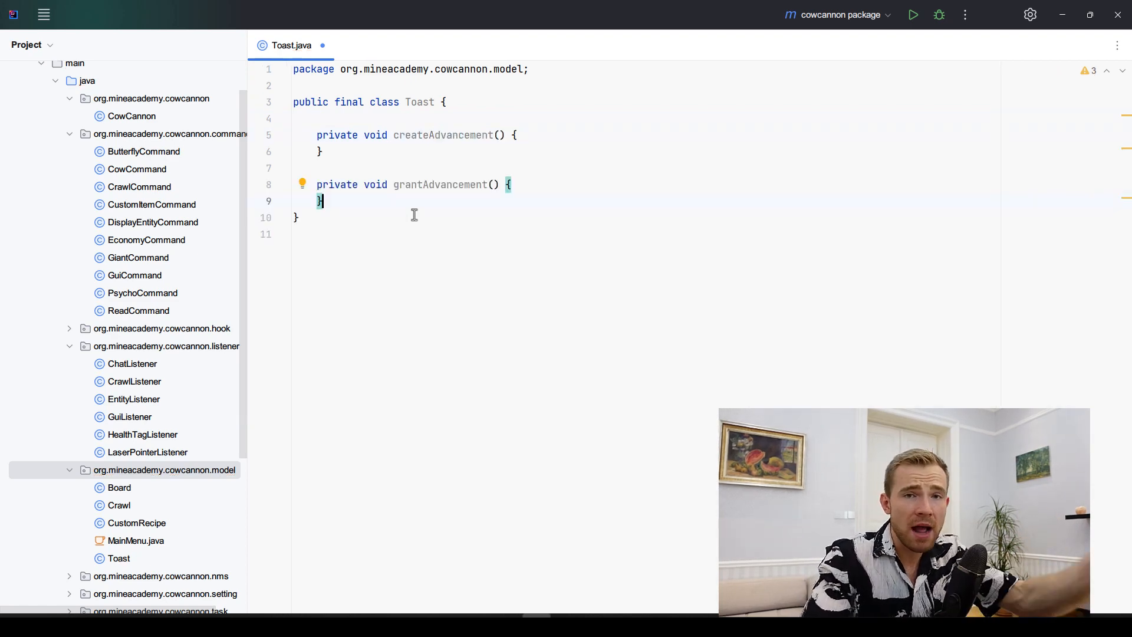
pyautogui.write('private void ra')
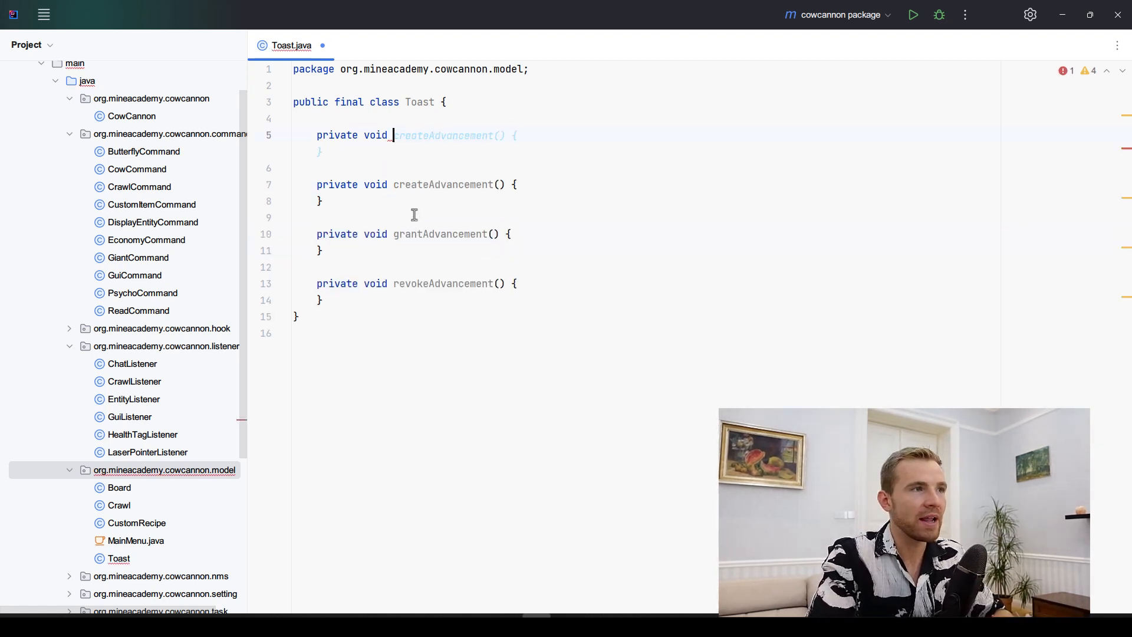
# Write start() that creates and grants the advancement, then revokes it via runTaskLater after 10 ticks.
pyautogui.write('start() {')
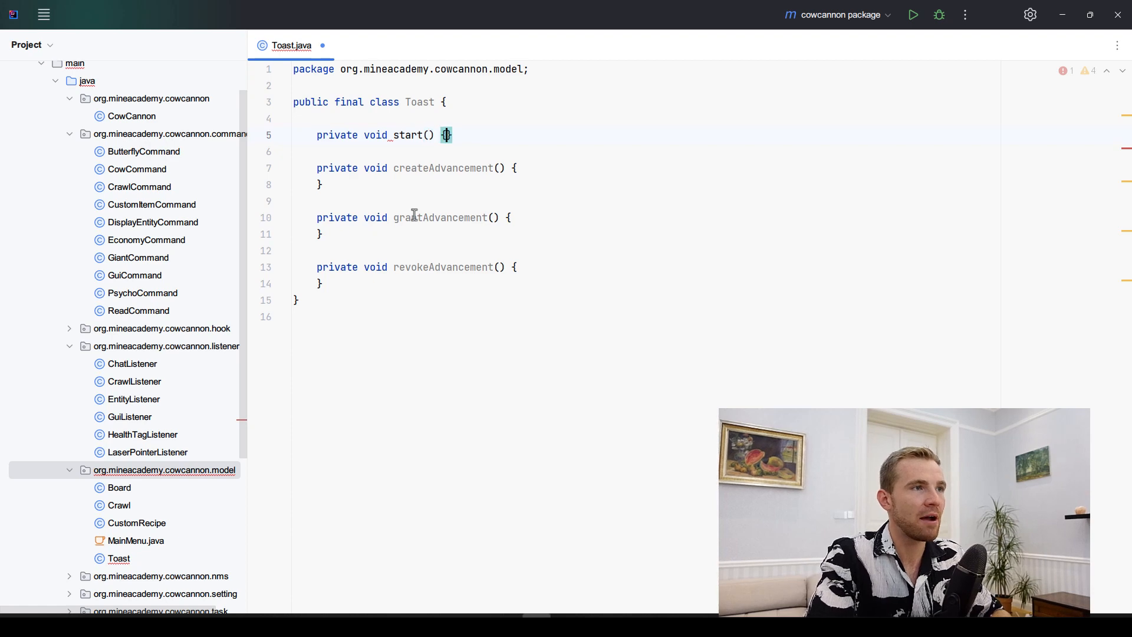
pyautogui.write('crea')
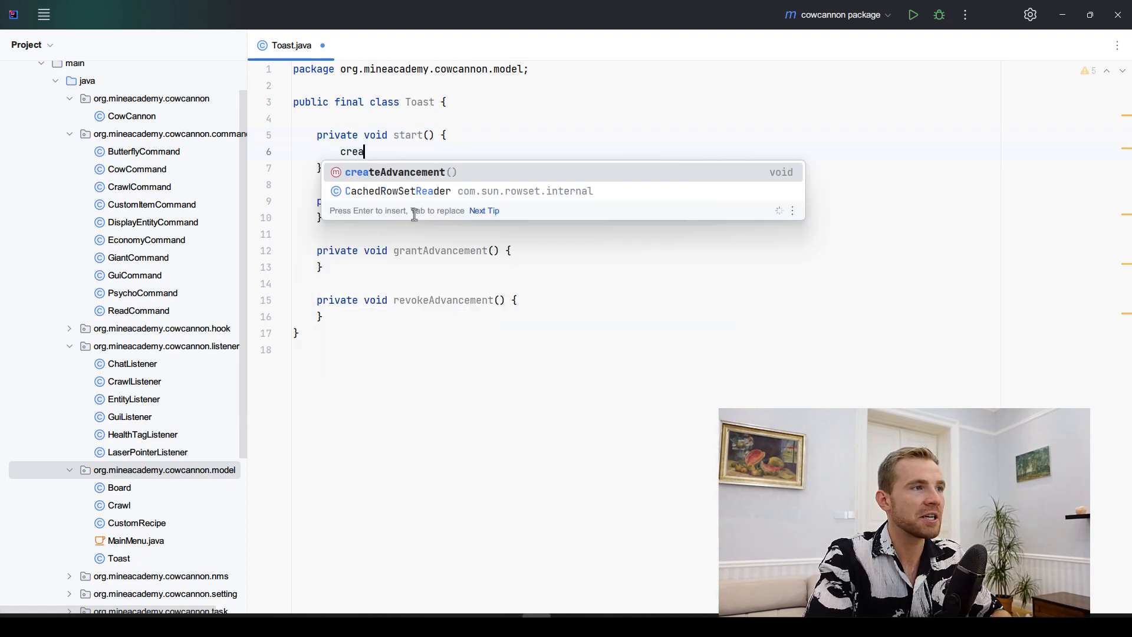
pyautogui.press('Enter')
pyautogui.write('grantAdvancement();')
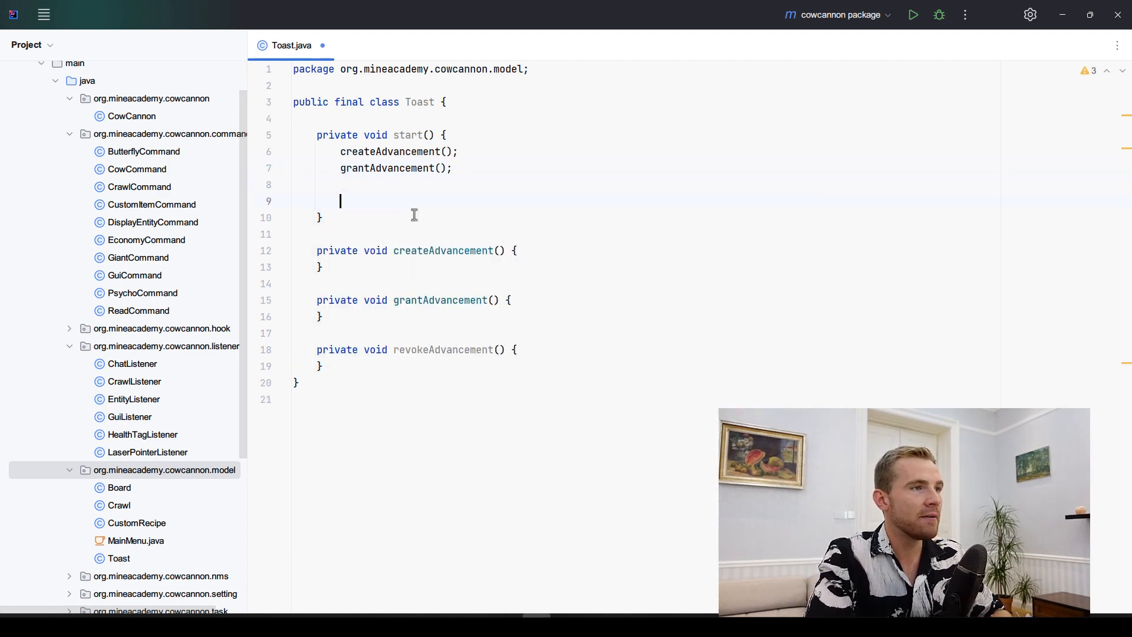
pyautogui.write('Bukkit.getScheduler().runTaskLater(CowCannon.getInstance(), () -> {')
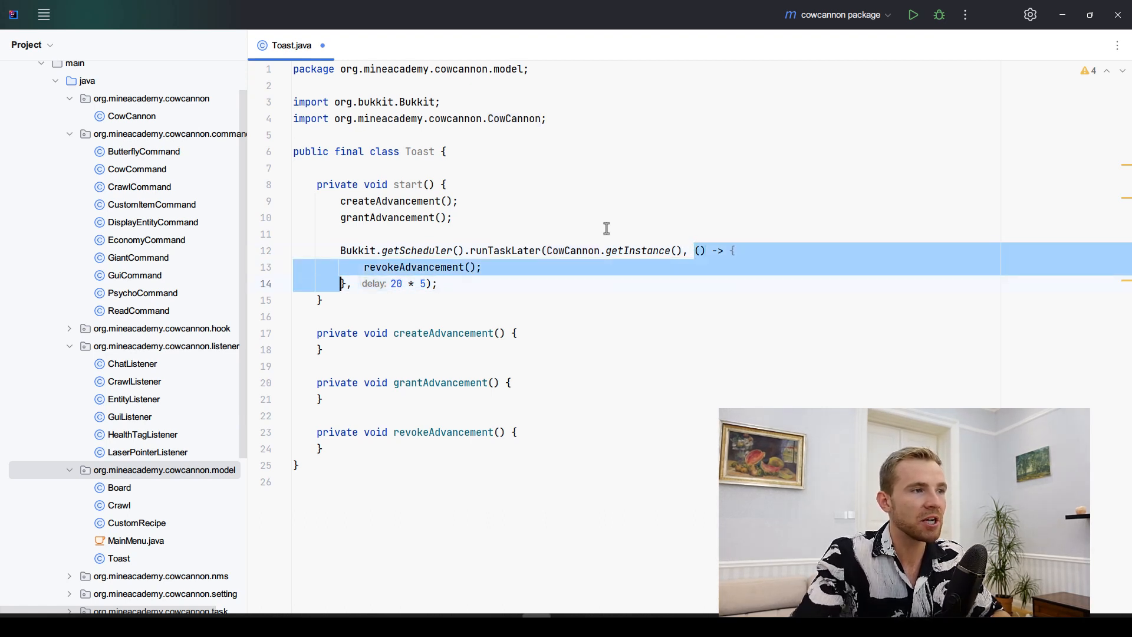
pyautogui.click(378, 268)
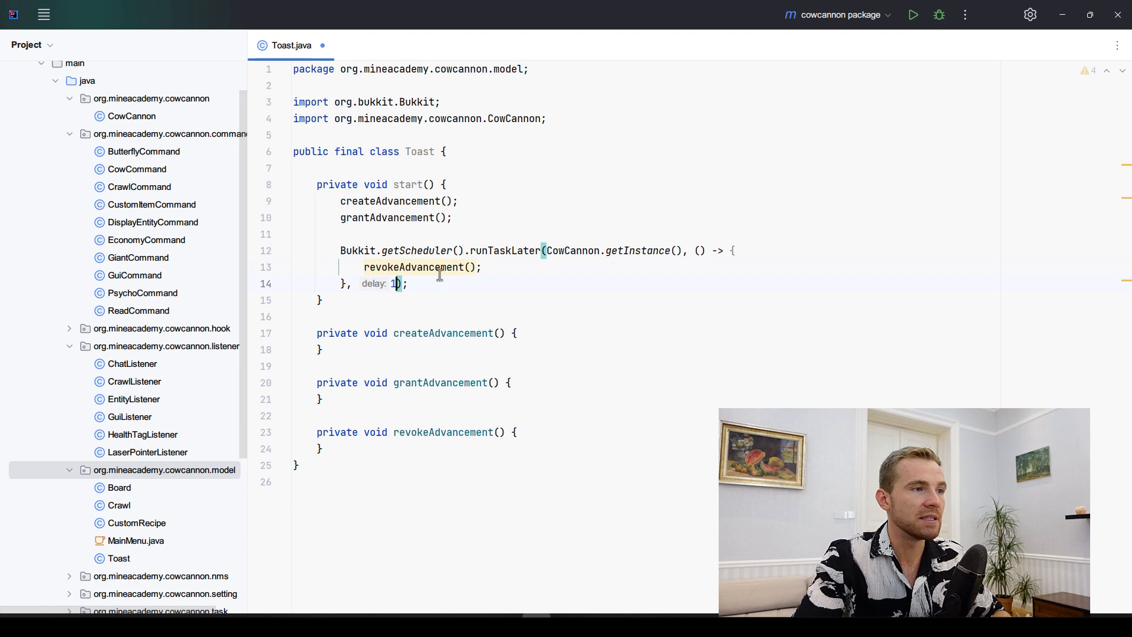
pyautogui.write('0')
pyautogui.write('private')
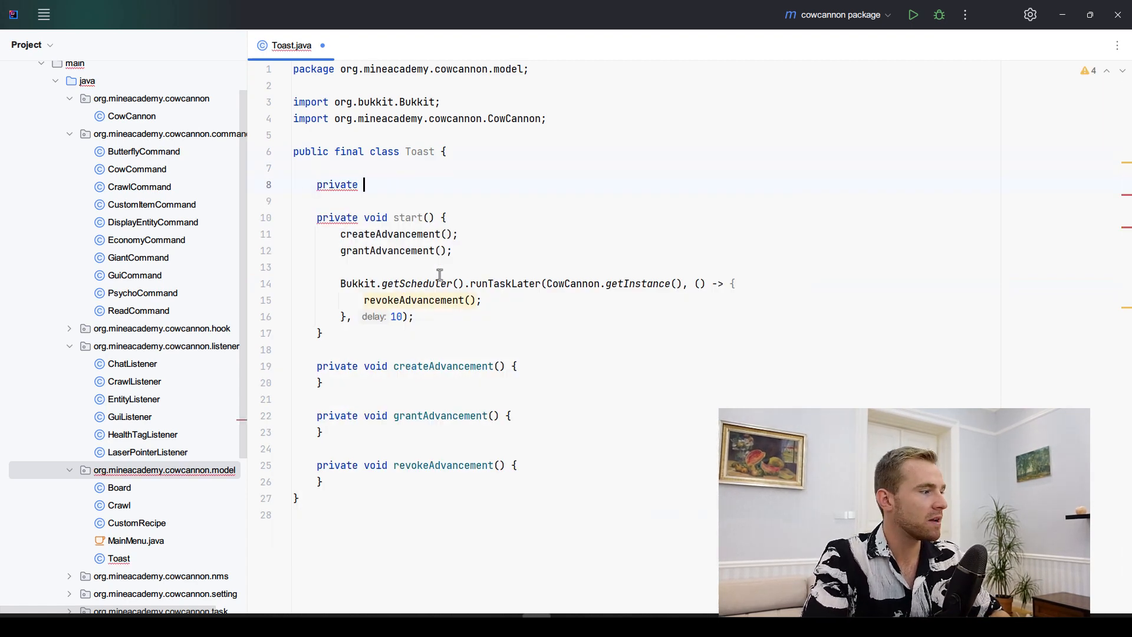
# Declare final key, icon, message and style fields and a Style enum with GOAL, TASK, CHALLENGE.
pyautogui.write('final Named')
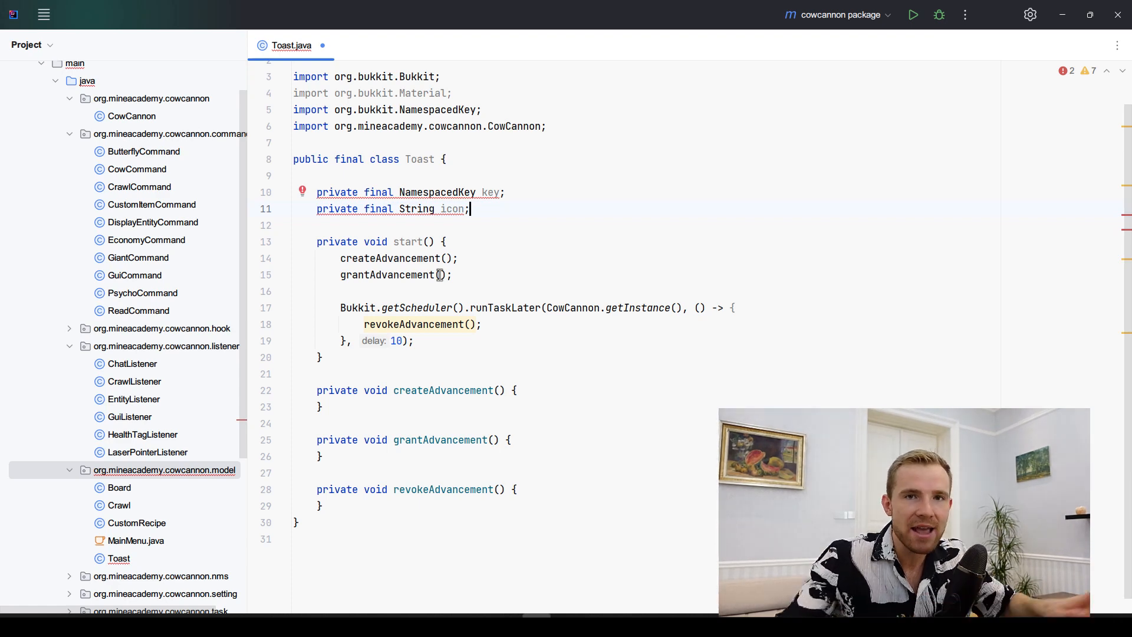
pyautogui.write('private final String message;')
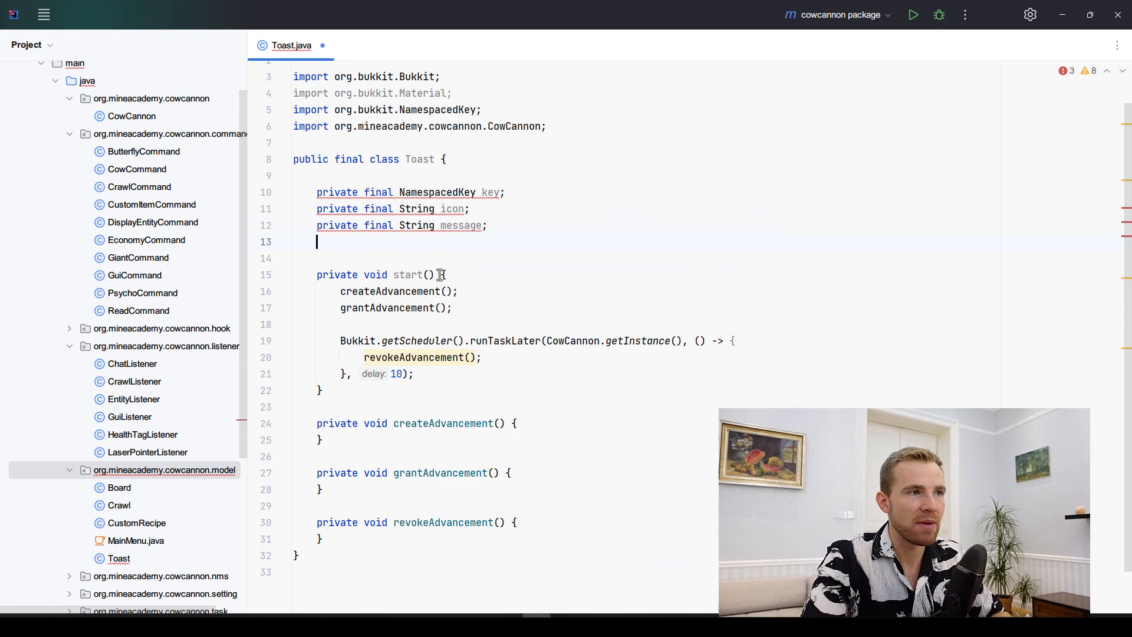
pyautogui.write('Style style;')
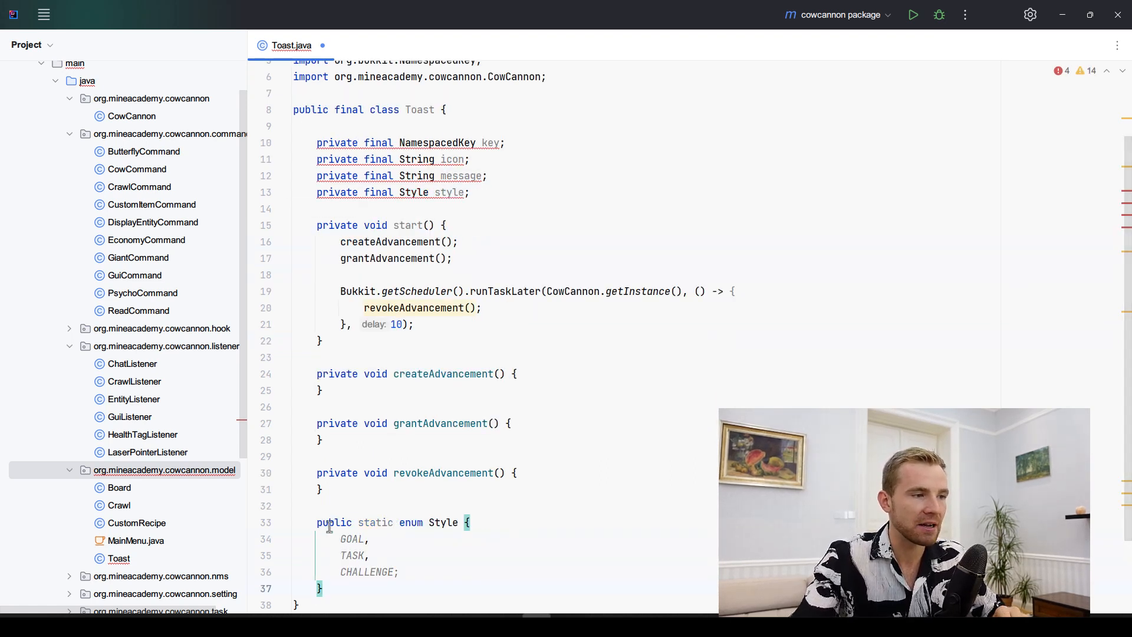
pyautogui.moveTo(316, 522); pyautogui.dragTo(323, 587)
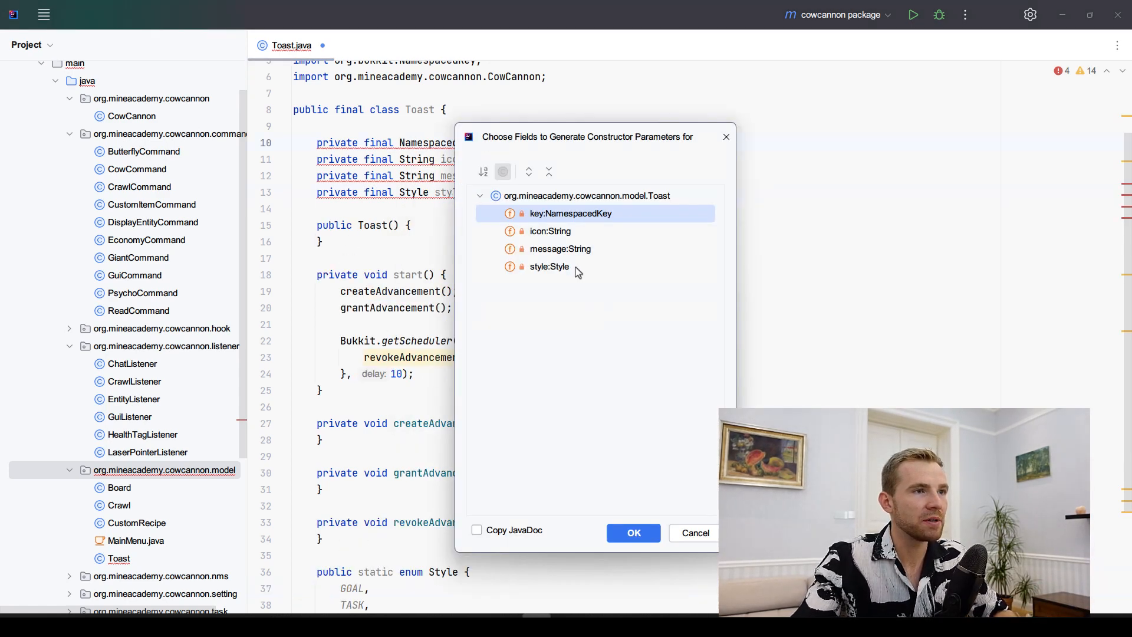
# Generate a constructor for icon, message and style, building the key from UUID.randomUUID().toString().
pyautogui.click(632, 533)
pyautogui.write('this.key = new NamespacedKey(CowCannon.getInstance(), UUID);')
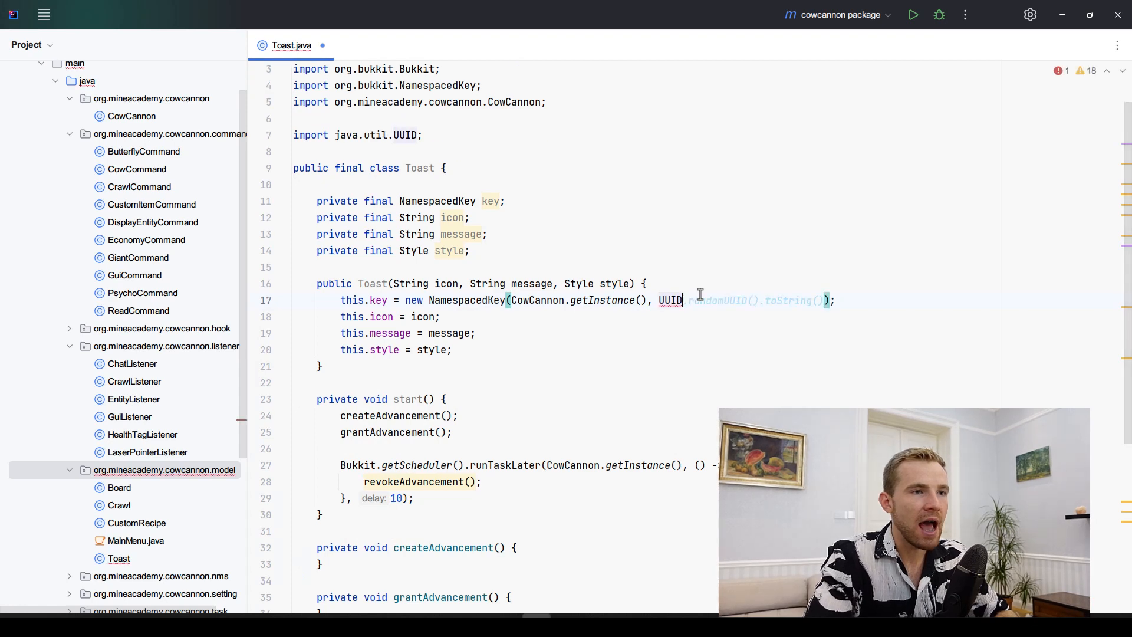
pyautogui.write('.')
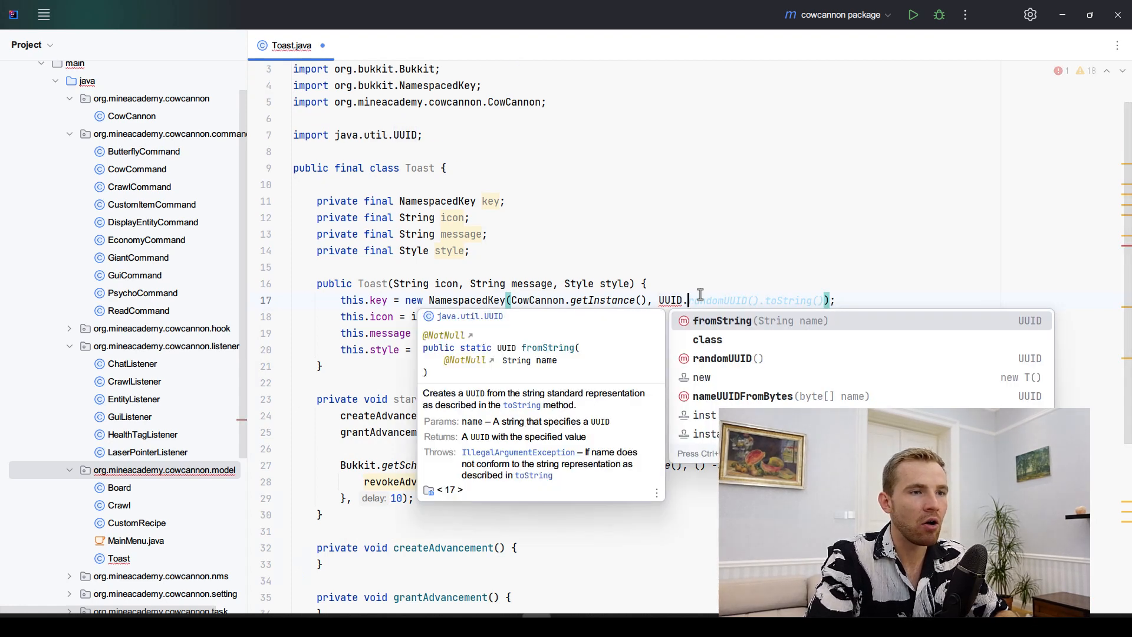
pyautogui.write('toString(')
pyautogui.write('public static void displayTo(Player player, String icon, String message, Style style) {')
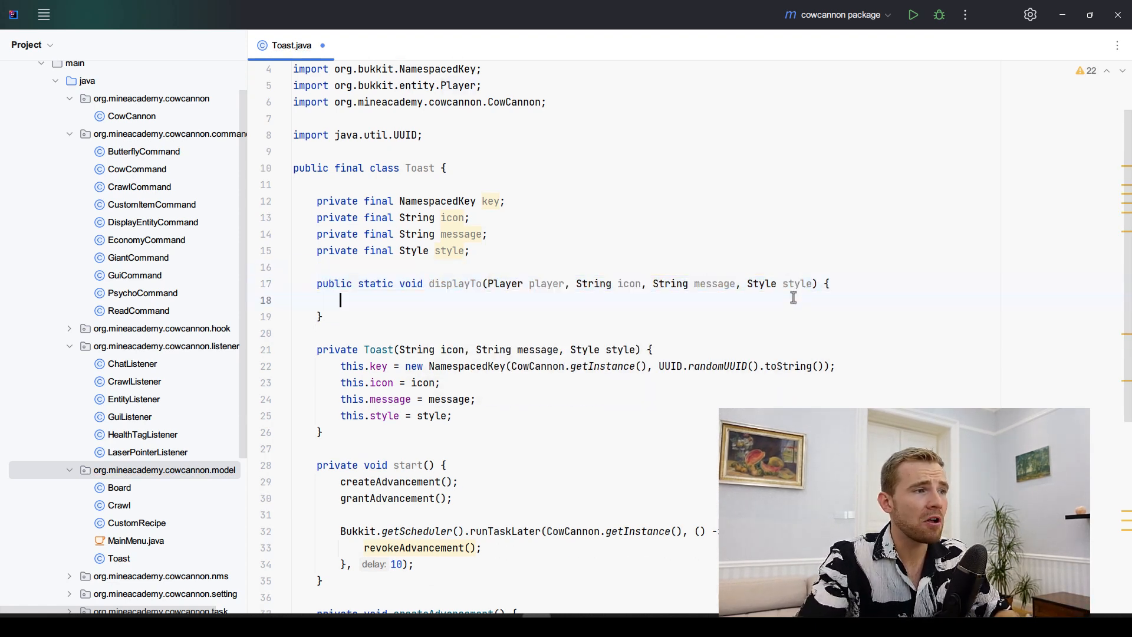
# Make displayTo create a Toast and start it for the player, adding Player parameters to start, grant and revoke.
pyautogui.write('new Toast(icon, message, style).start();')
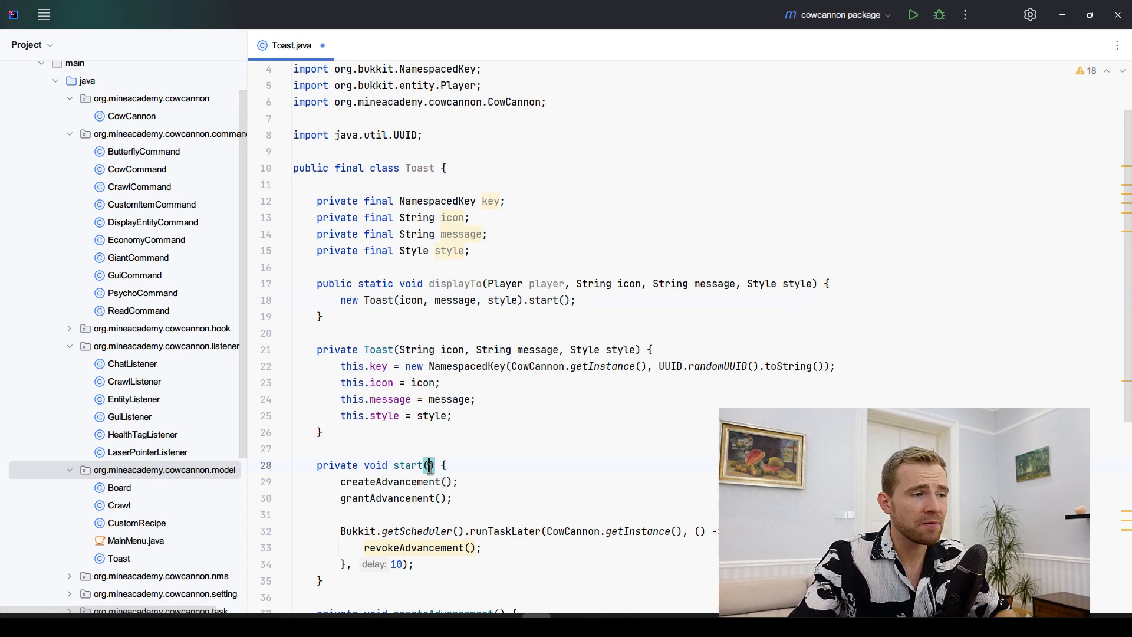
pyautogui.write('Player player')
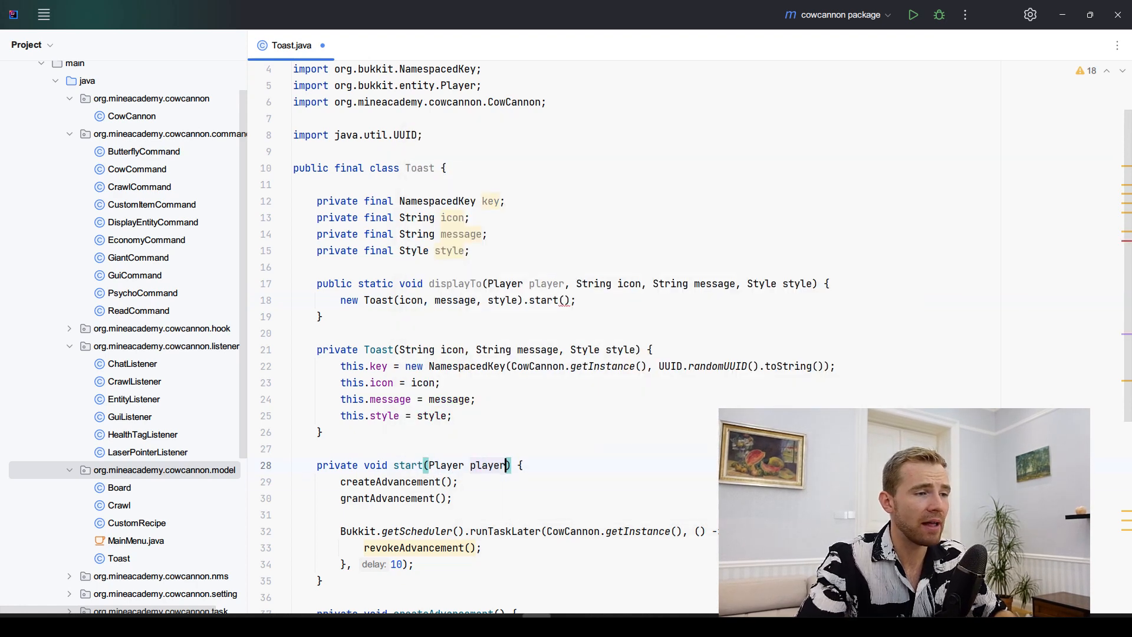
pyautogui.write('player) {')
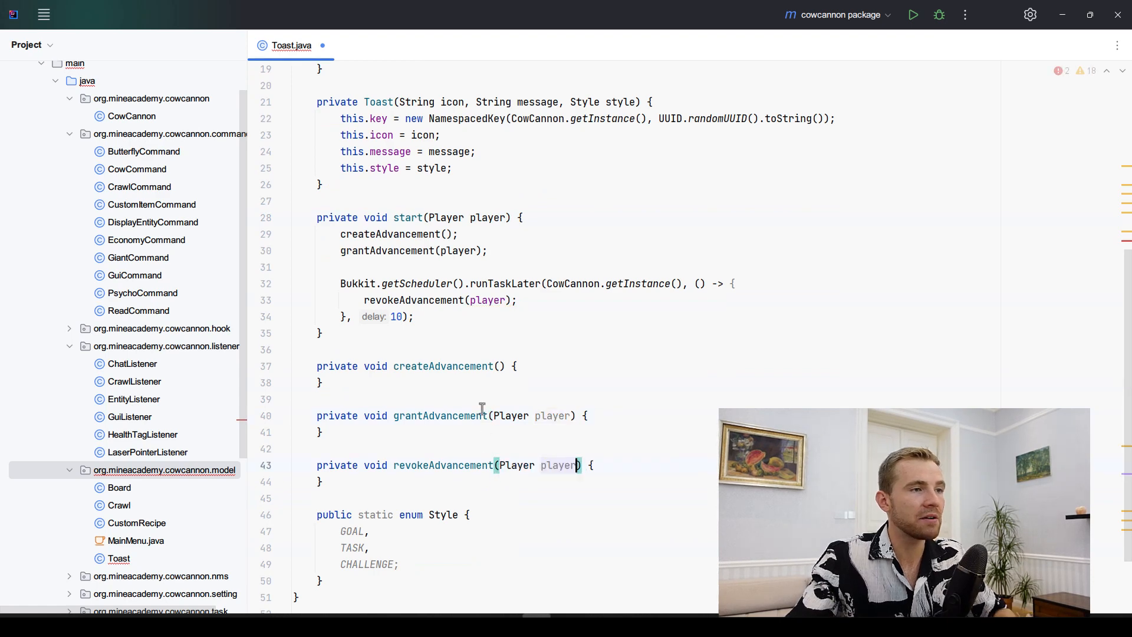
pyautogui.write('play')
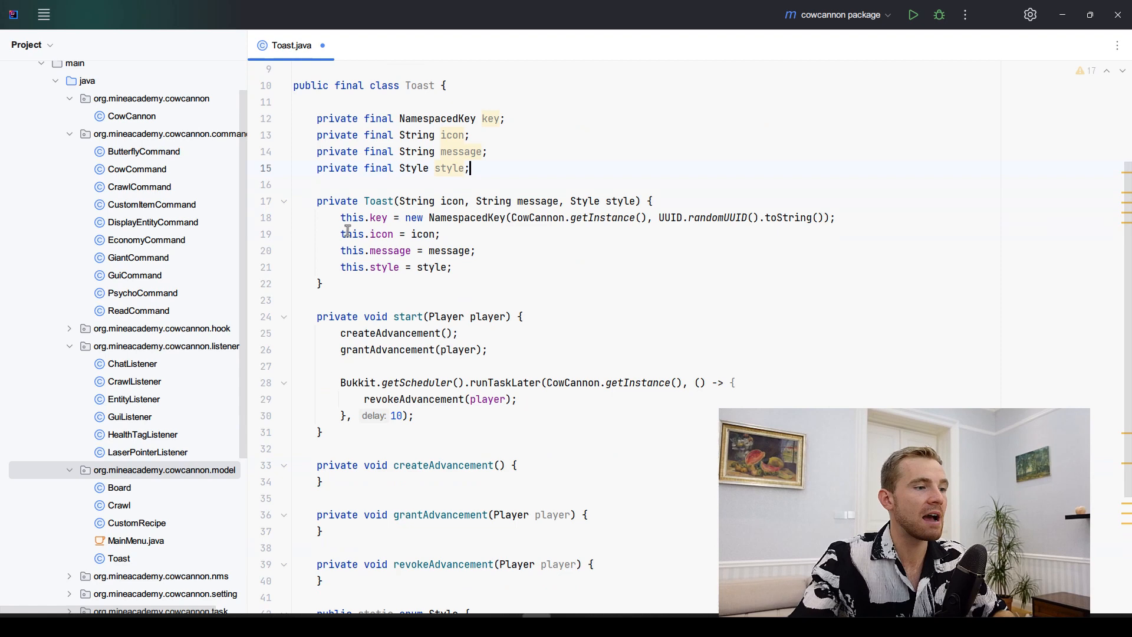
pyautogui.scroll(-3)
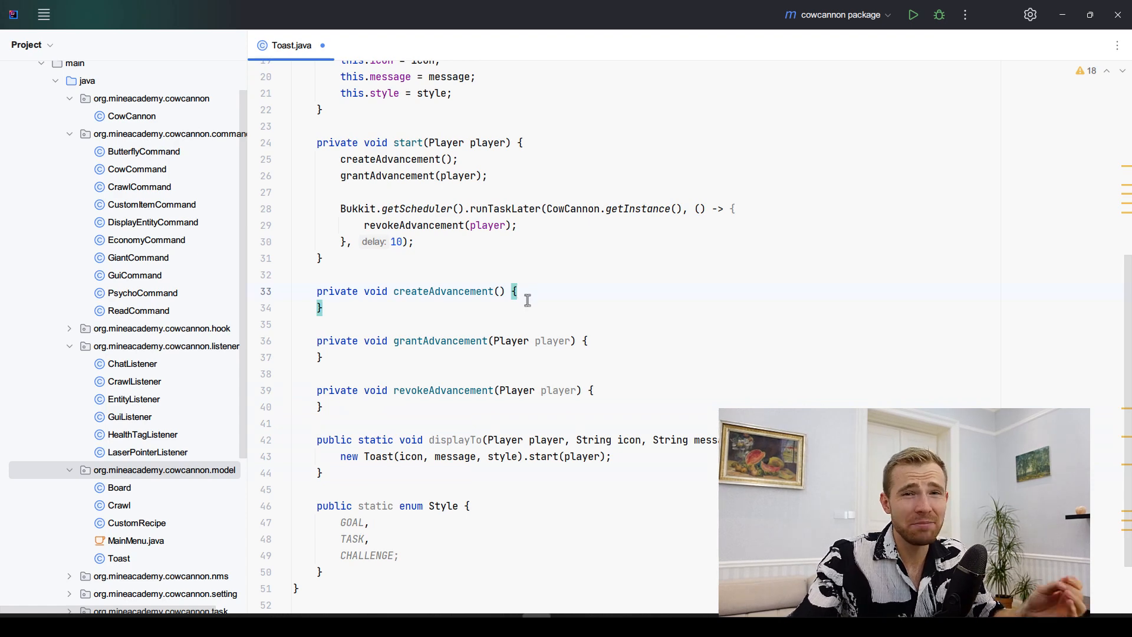
pyautogui.moveTo(530, 325)
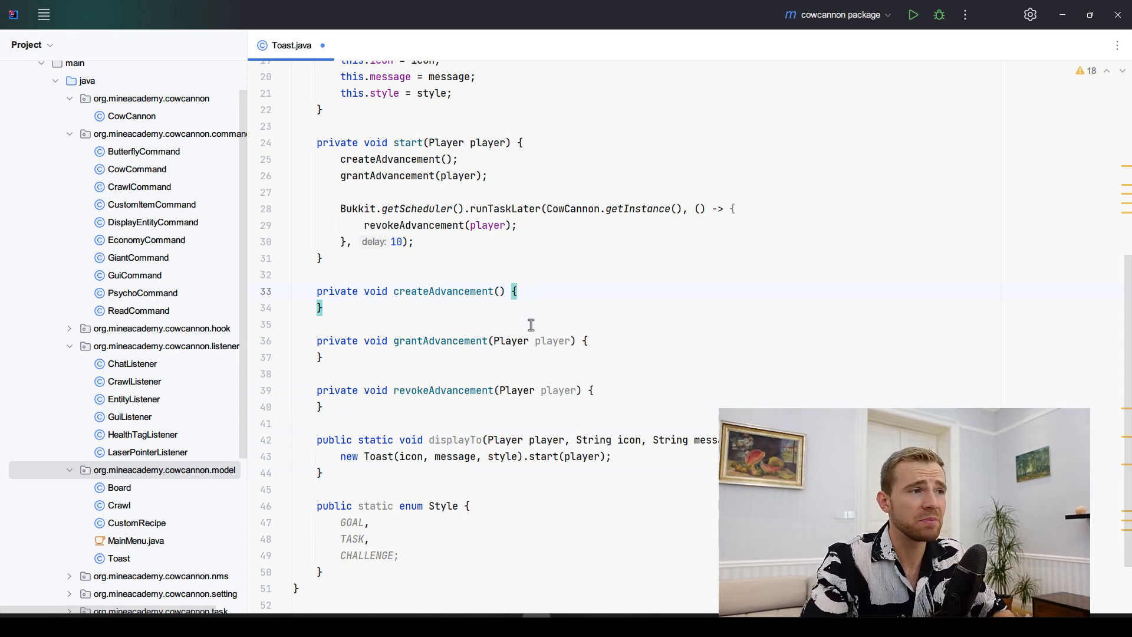
# Load the advancement from a JSON string with impossible trigger, icon, message title and show_toast true.
pyautogui.write('Bukkit.getUnsafe().l')
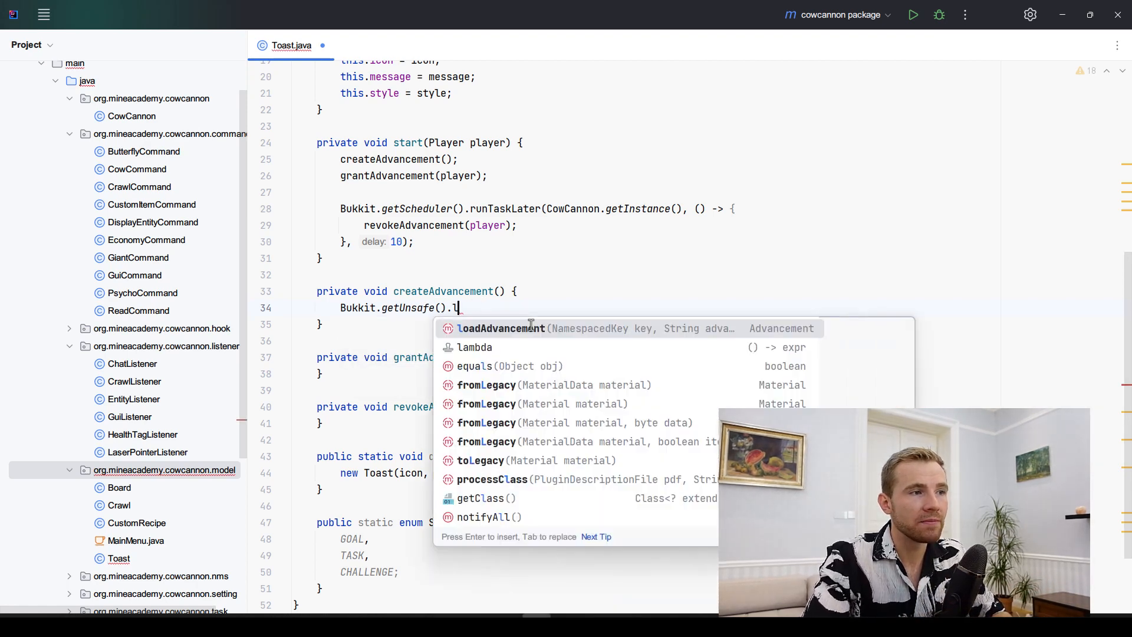
pyautogui.write('oad')
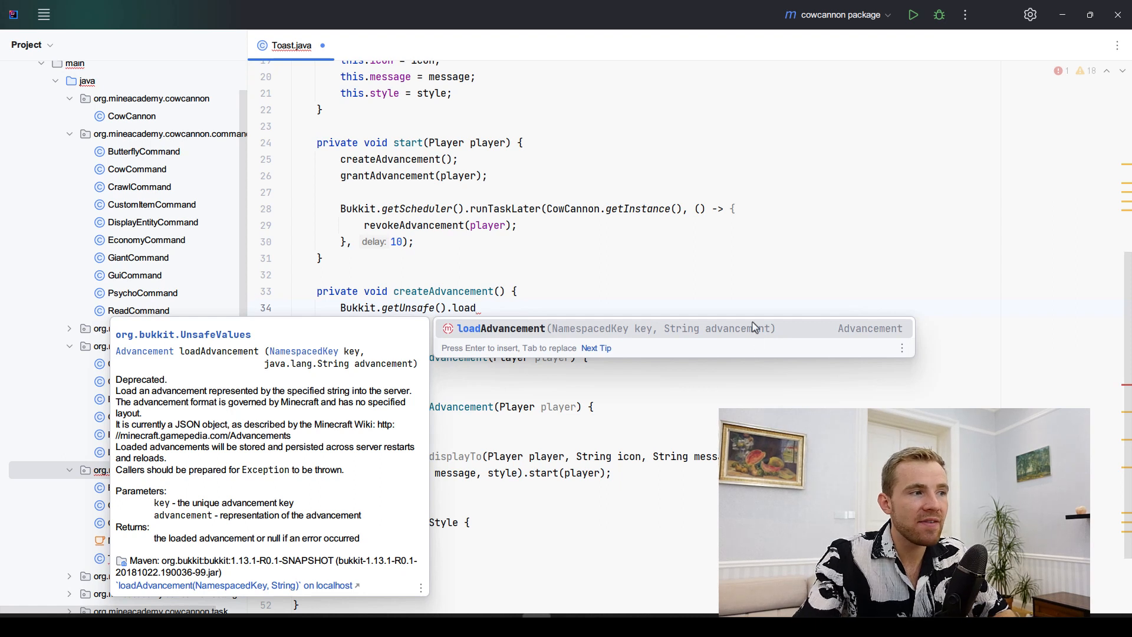
pyautogui.moveTo(700, 336)
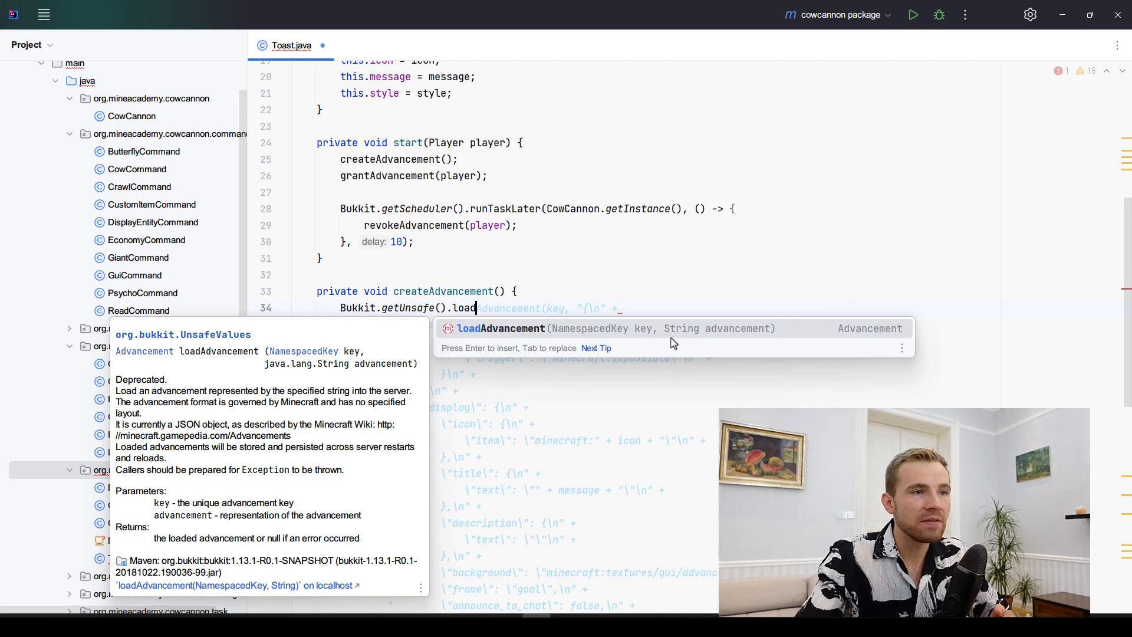
pyautogui.scroll(-3)
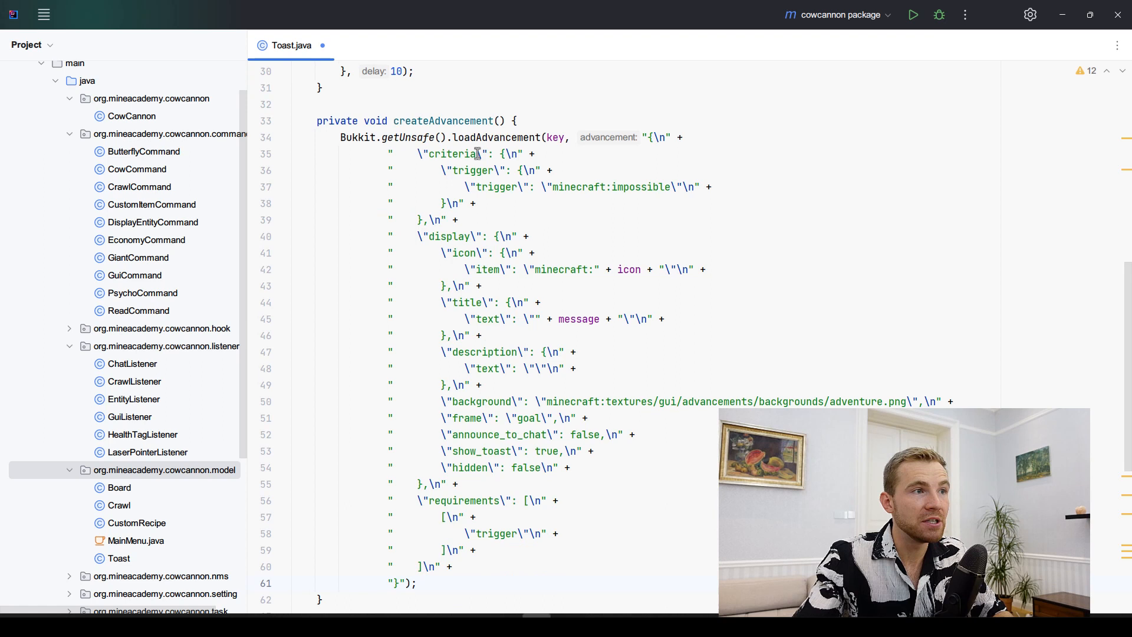
pyautogui.moveTo(618, 236)
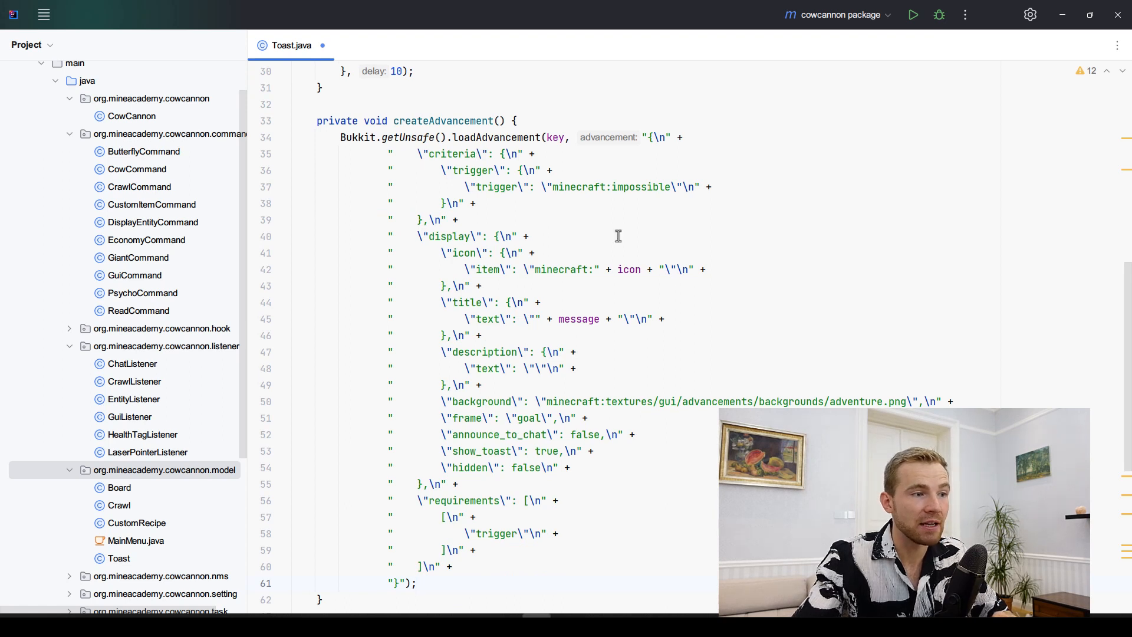
pyautogui.moveTo(754, 286)
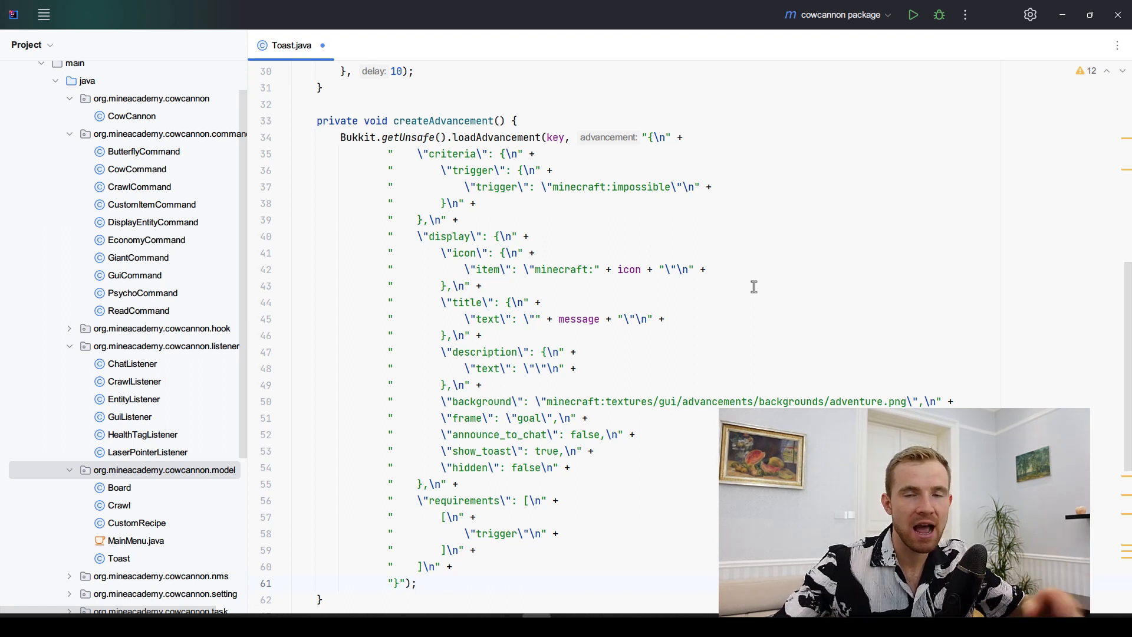
pyautogui.moveTo(606, 154)
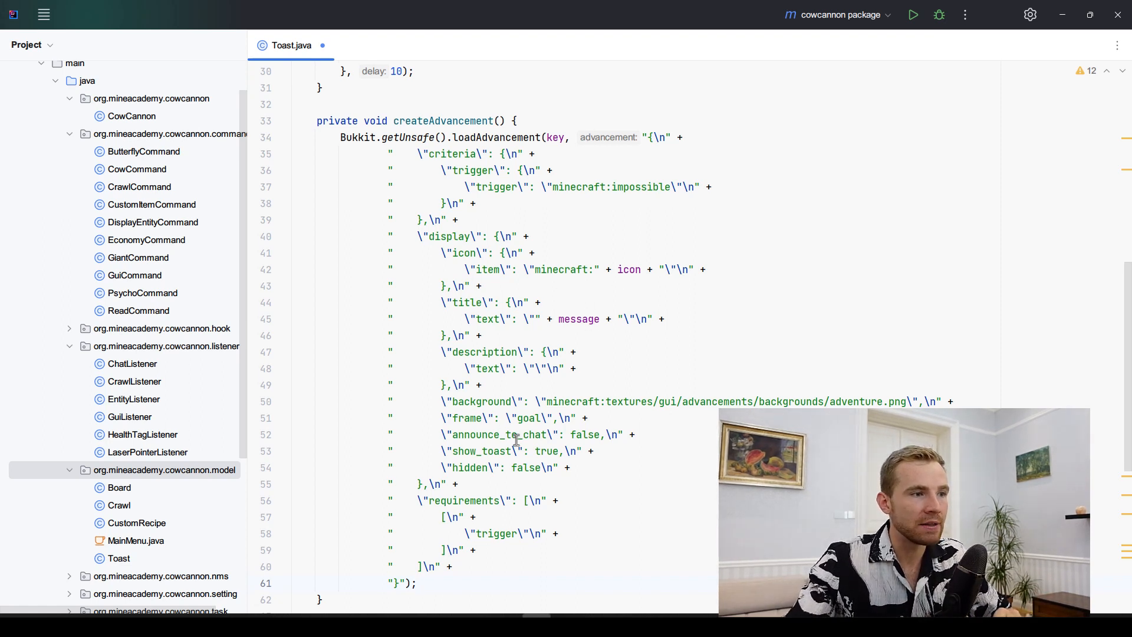
# Set hidden to true and use style.toString().toLowerCase() as the frame.
pyautogui.write('true')
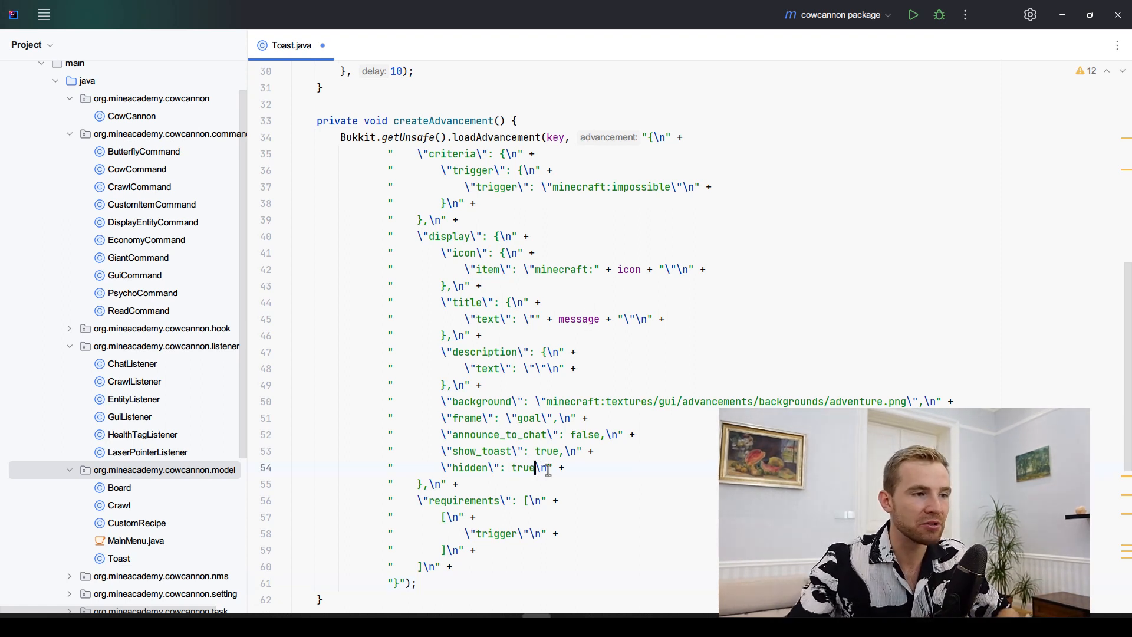
pyautogui.doubleClick(523, 467)
pyautogui.write('"++')
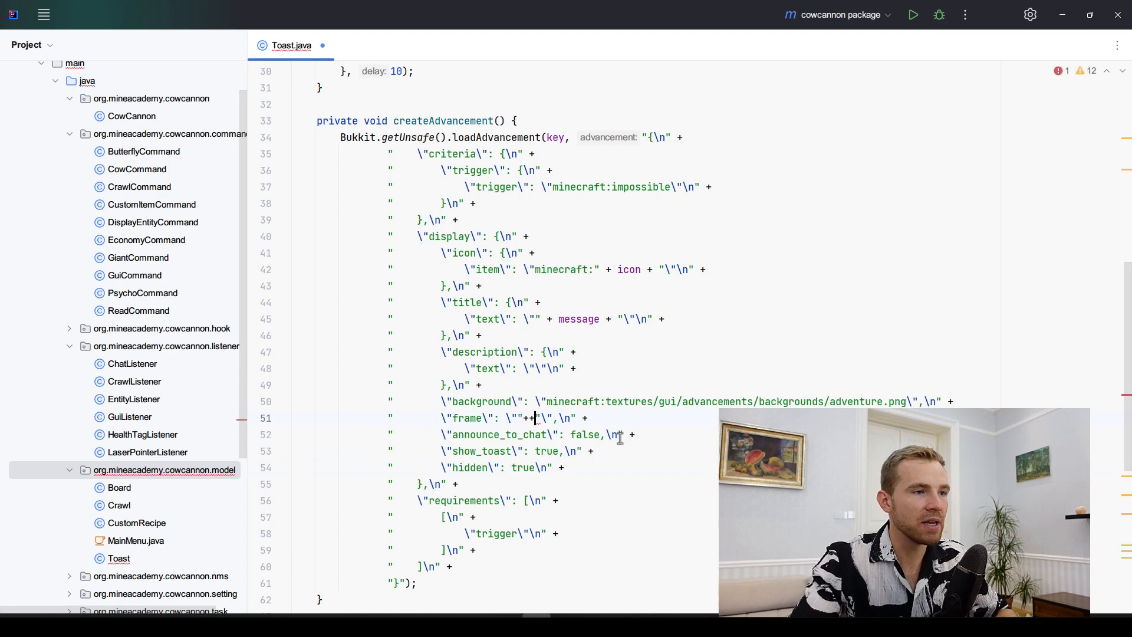
pyautogui.write('style.')
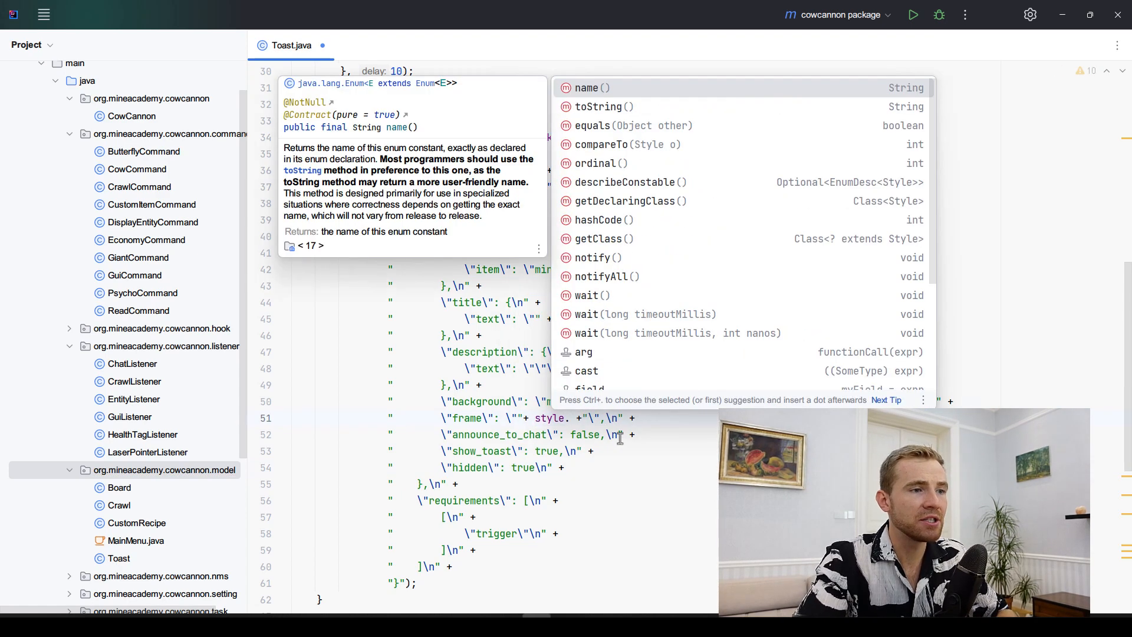
pyautogui.write('.toString().toLowerCase(')
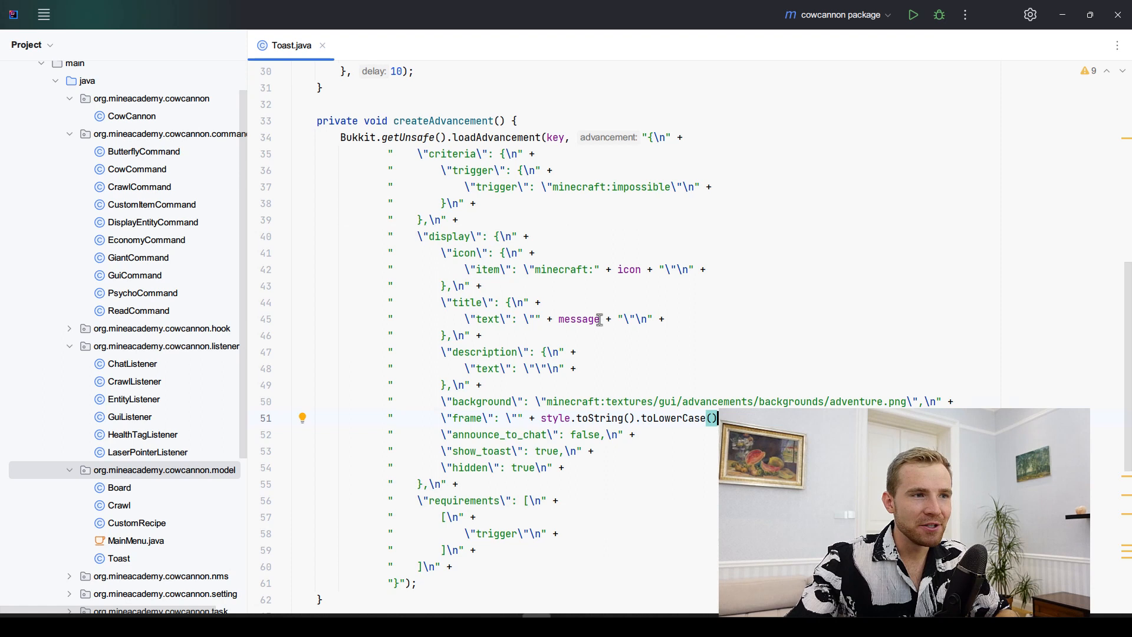
# Replace "|" in the message with "\n", testing with a temporary hello world comment then removing it.
pyautogui.write('.replace("|", "\\n")')
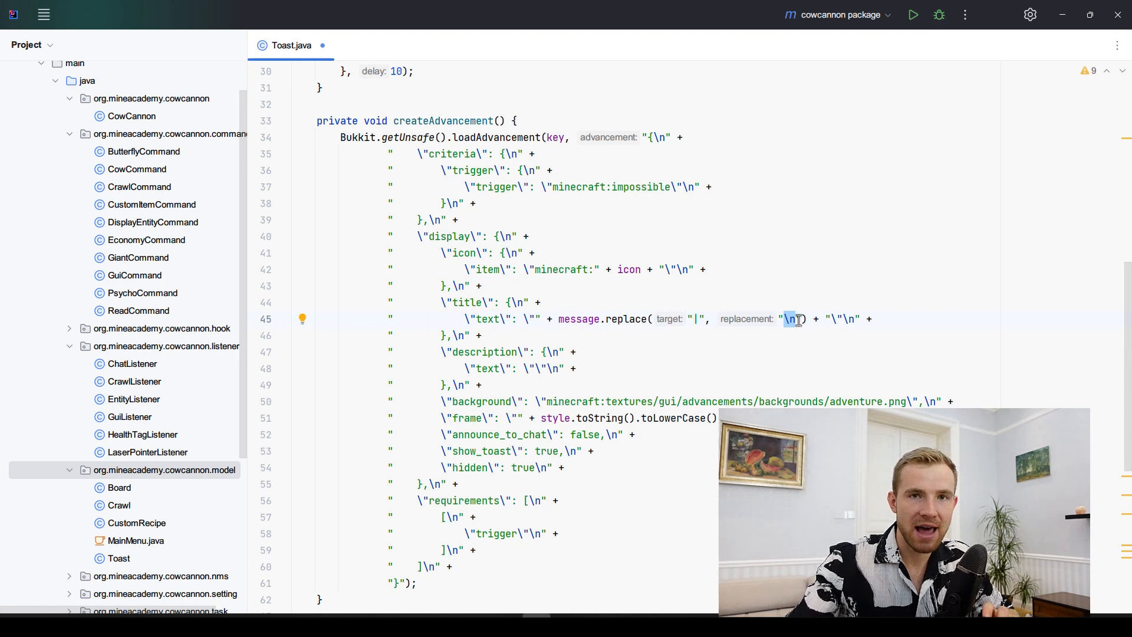
pyautogui.write('//')
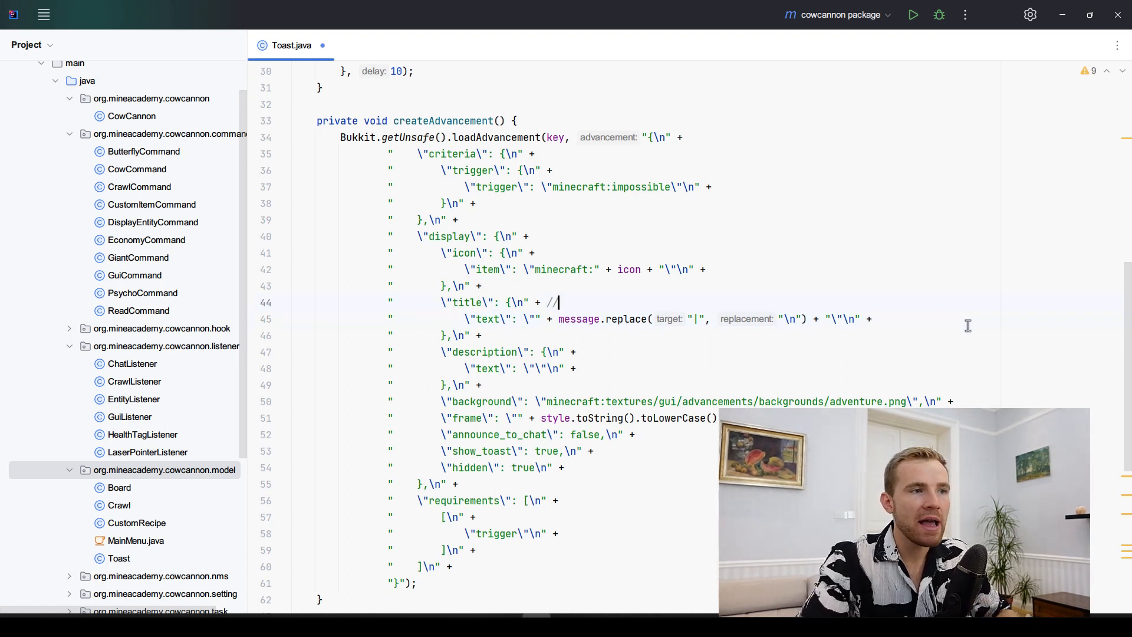
pyautogui.write('hello world')
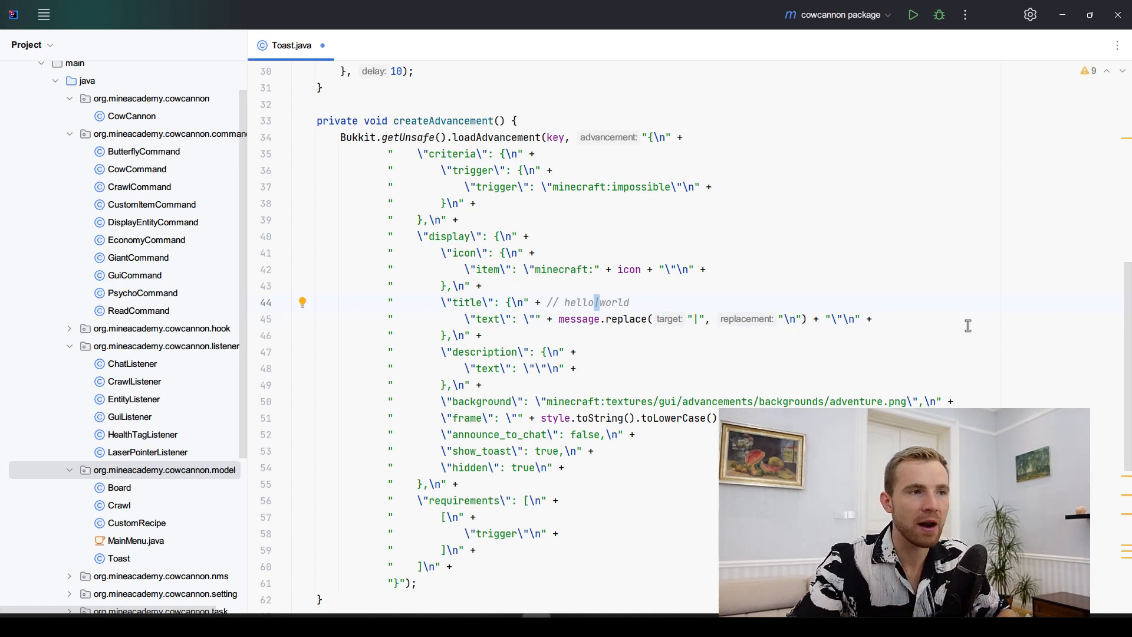
pyautogui.doubleClick(613, 302)
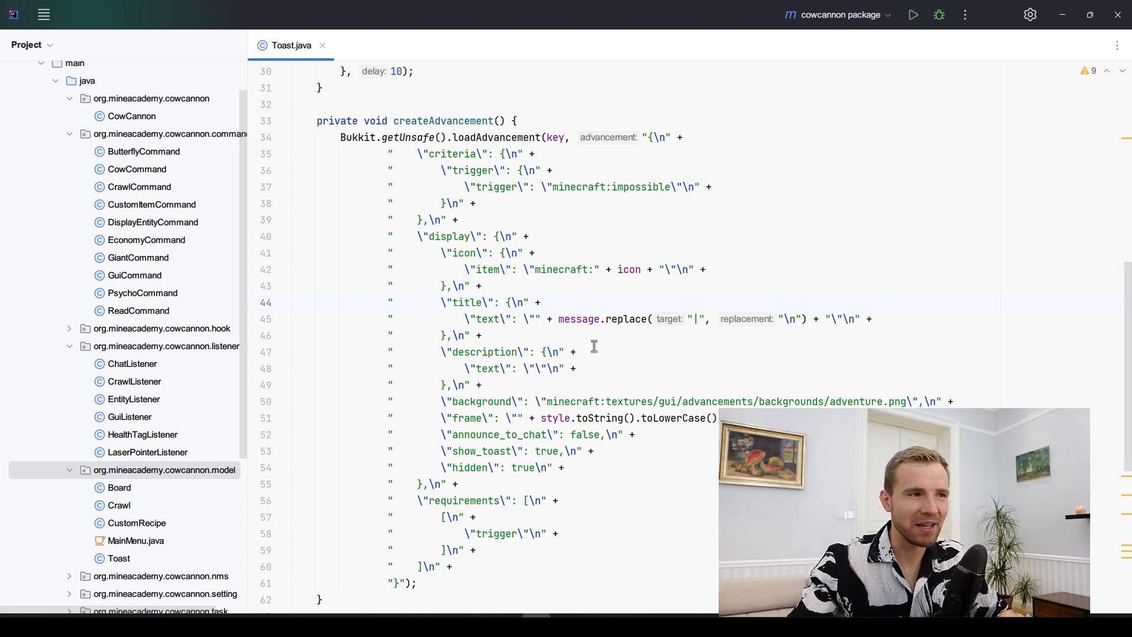
pyautogui.moveTo(610, 295)
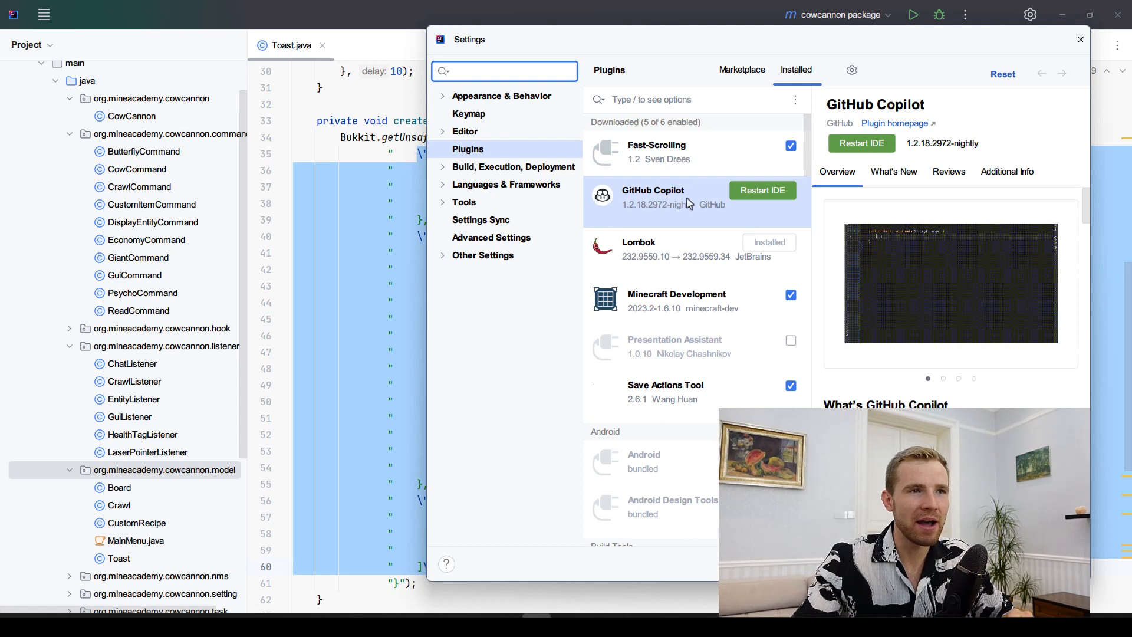
pyautogui.moveTo(629, 215)
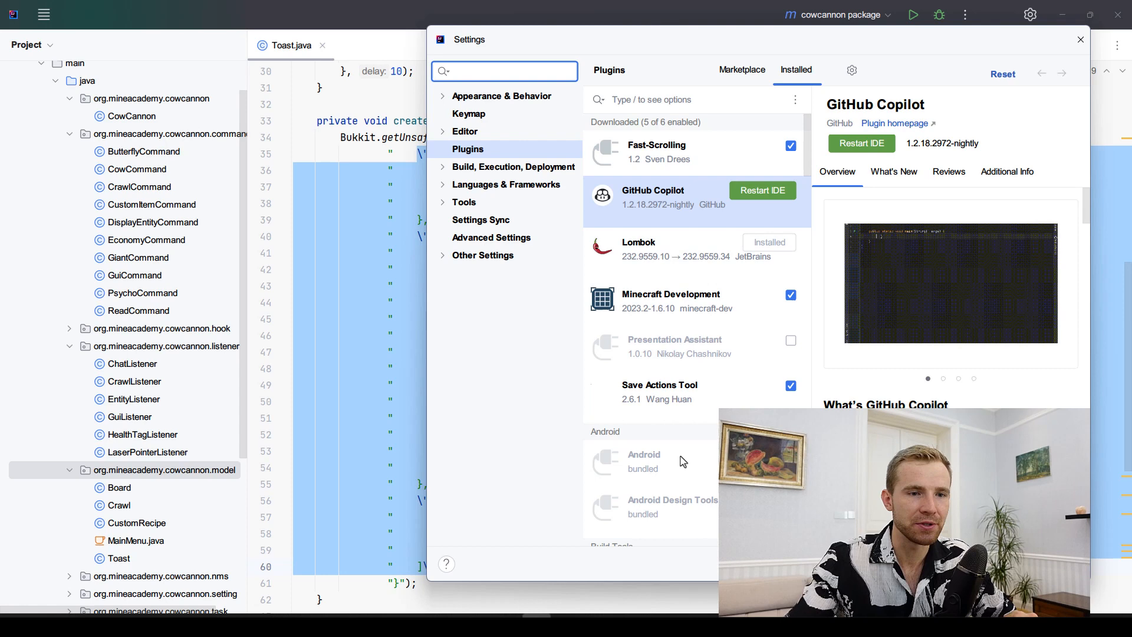
pyautogui.click(1079, 38)
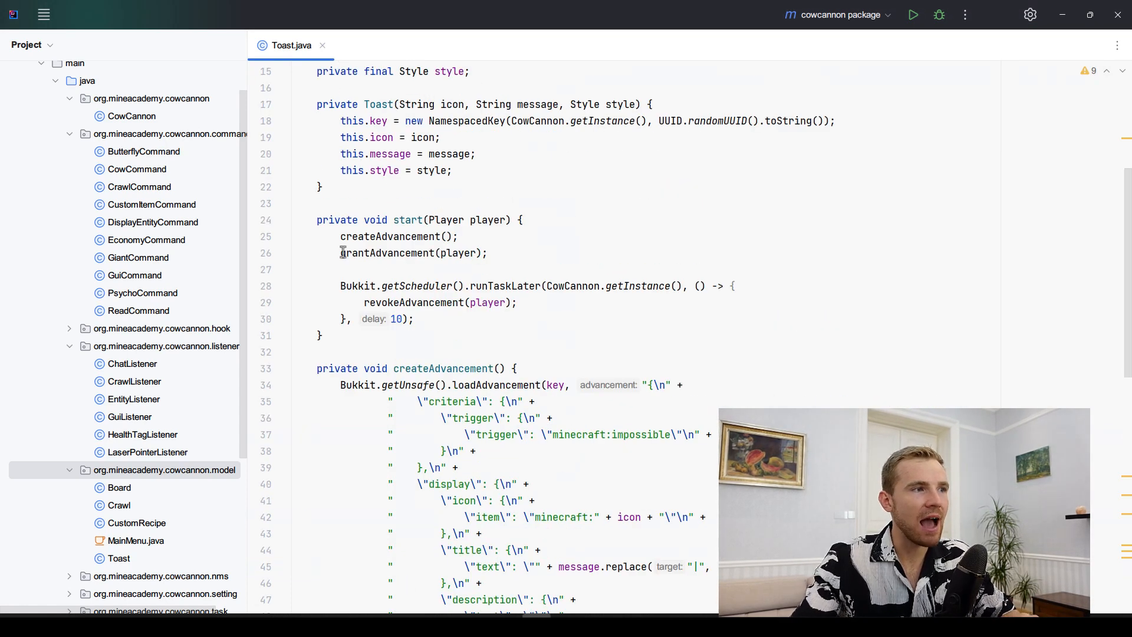
# Award the "trigger" criterion in grantAdvancement and revoke it in revokeAdvancement via getAdvancementProgress.
pyautogui.scroll(-3)
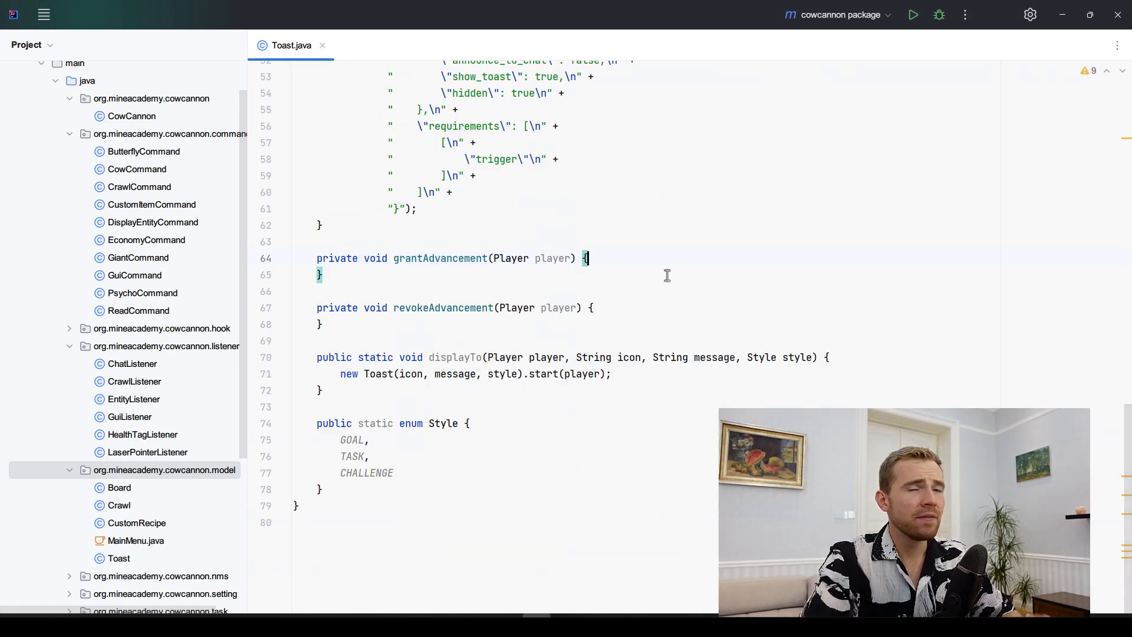
pyautogui.write('player.getAdvancementProgress(Bukkit.getAdvancement(key)).awardCriteria("trigger");')
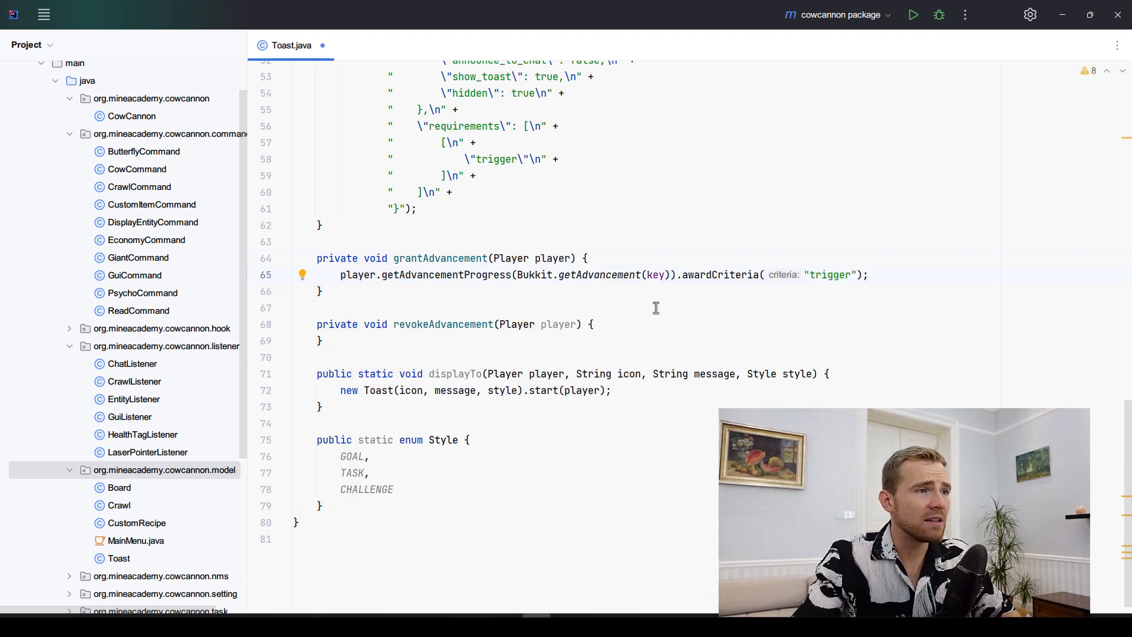
pyautogui.doubleClick(536, 275)
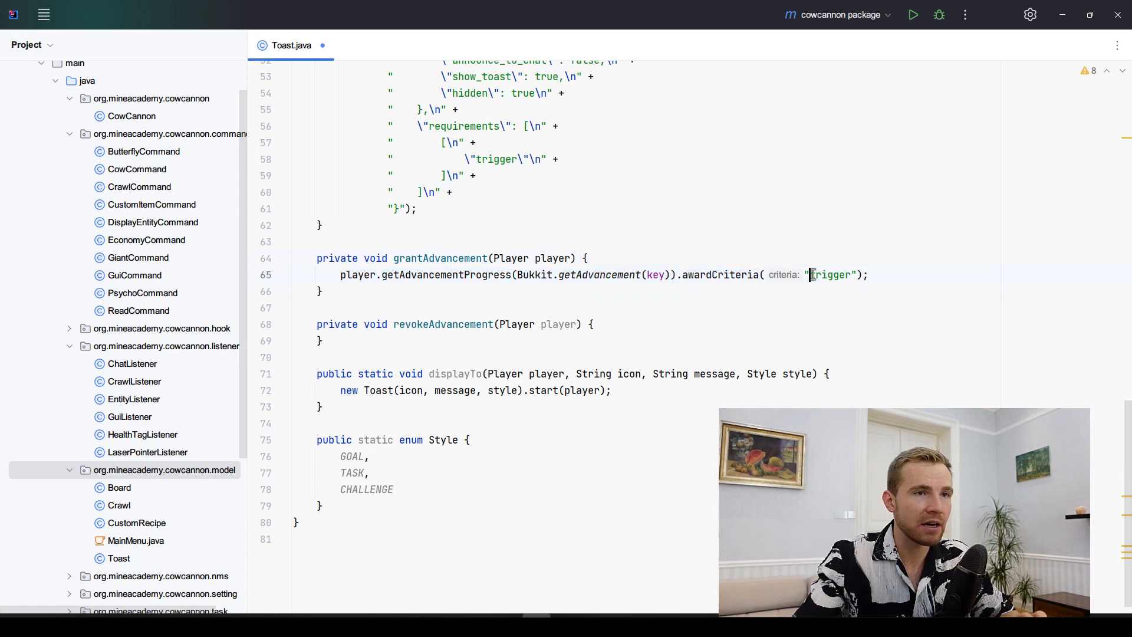
pyautogui.doubleClick(830, 275)
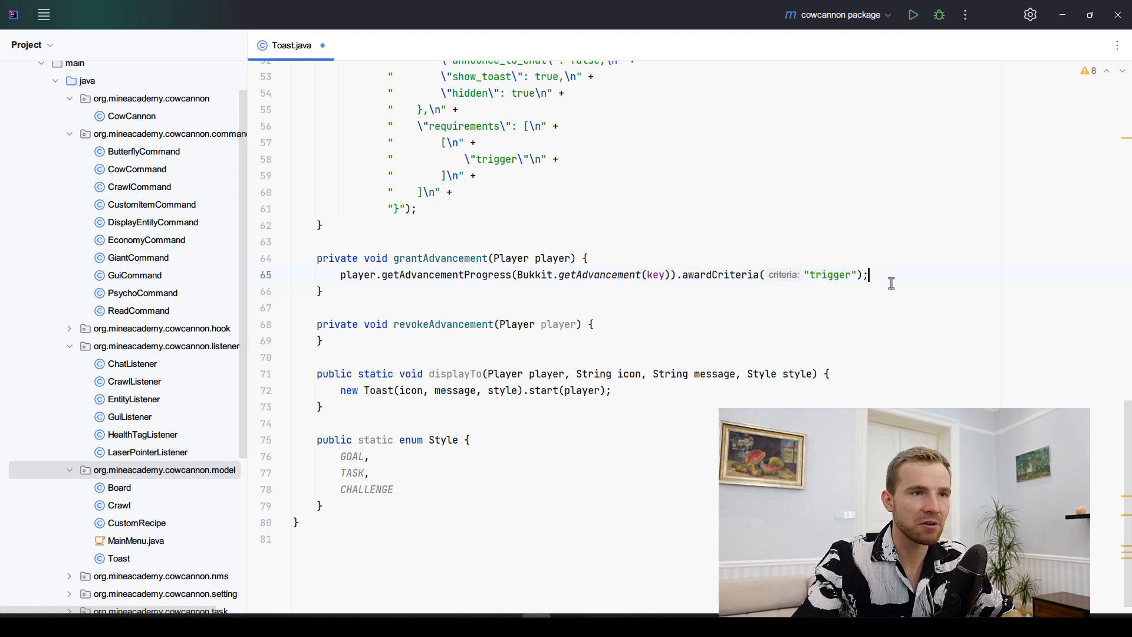
pyautogui.write('player.getAdvancementProgress(Bukkit.getAdvancement(key)).revokeCriteria("trigger");')
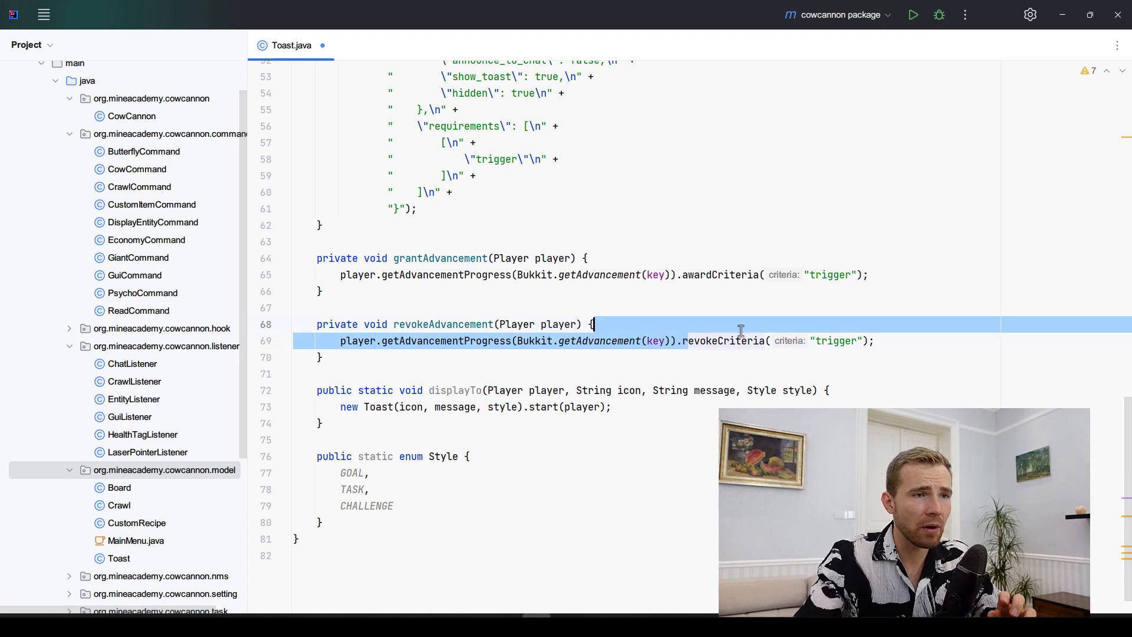
pyautogui.click(139, 78)
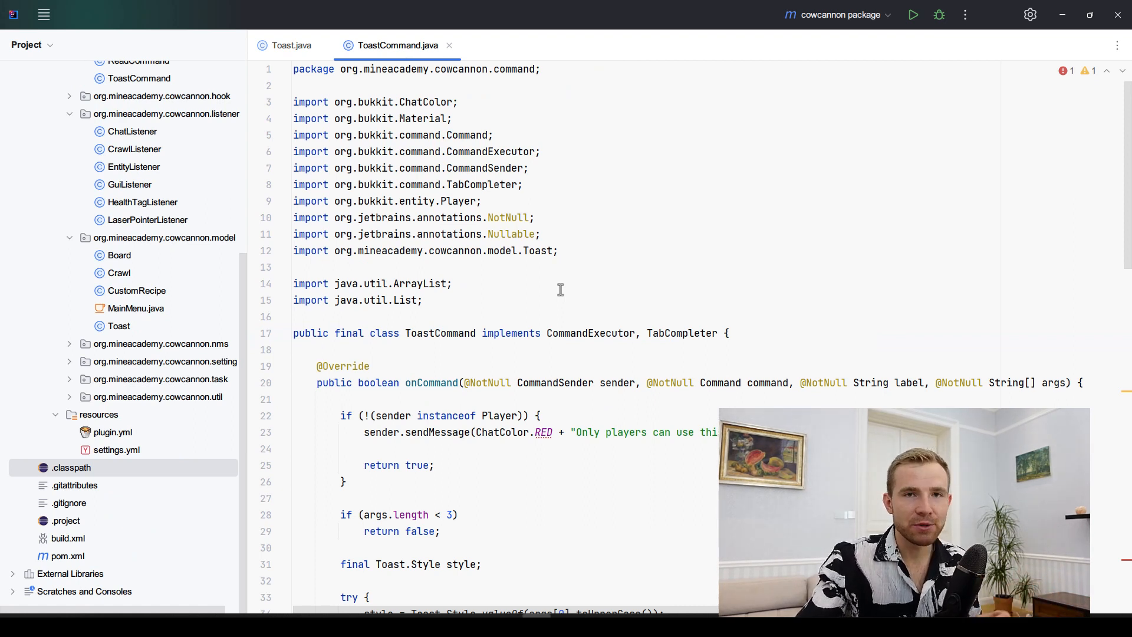
pyautogui.moveTo(549, 282)
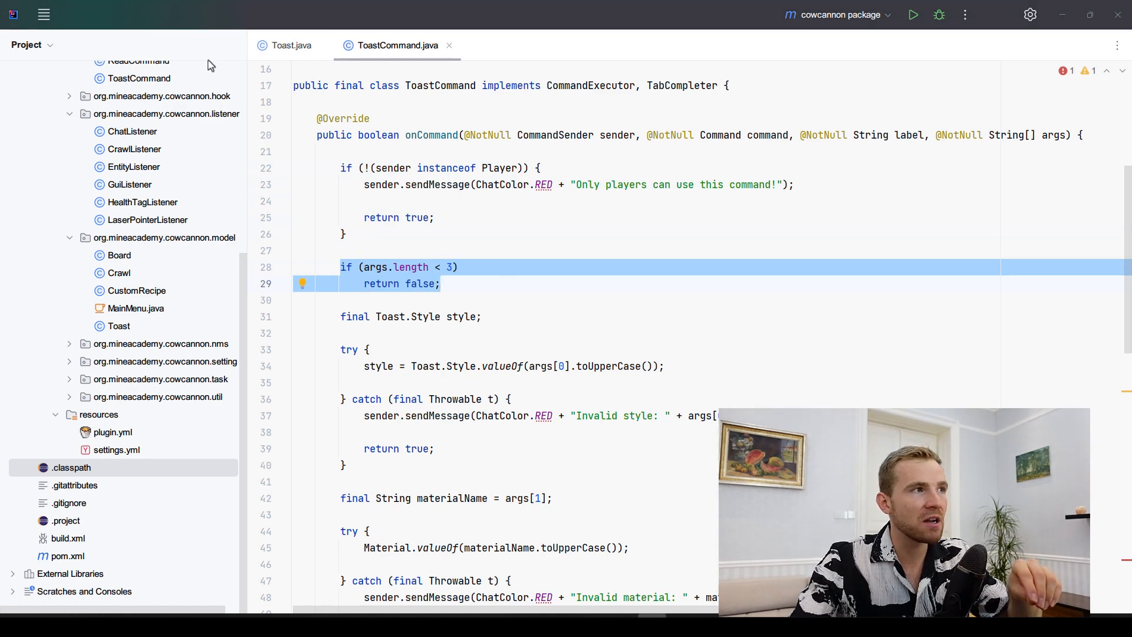
# Review plugin.yml's toast command, then ToastCommand's Material lookup and the argument-2 message loop.
pyautogui.click(114, 432)
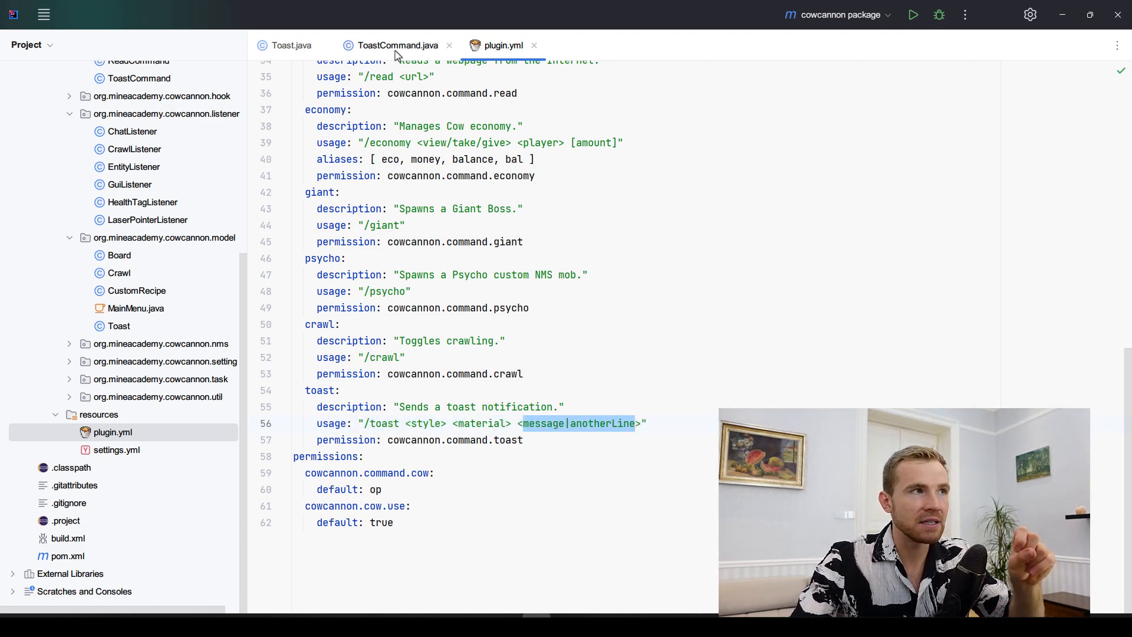
pyautogui.click(397, 45)
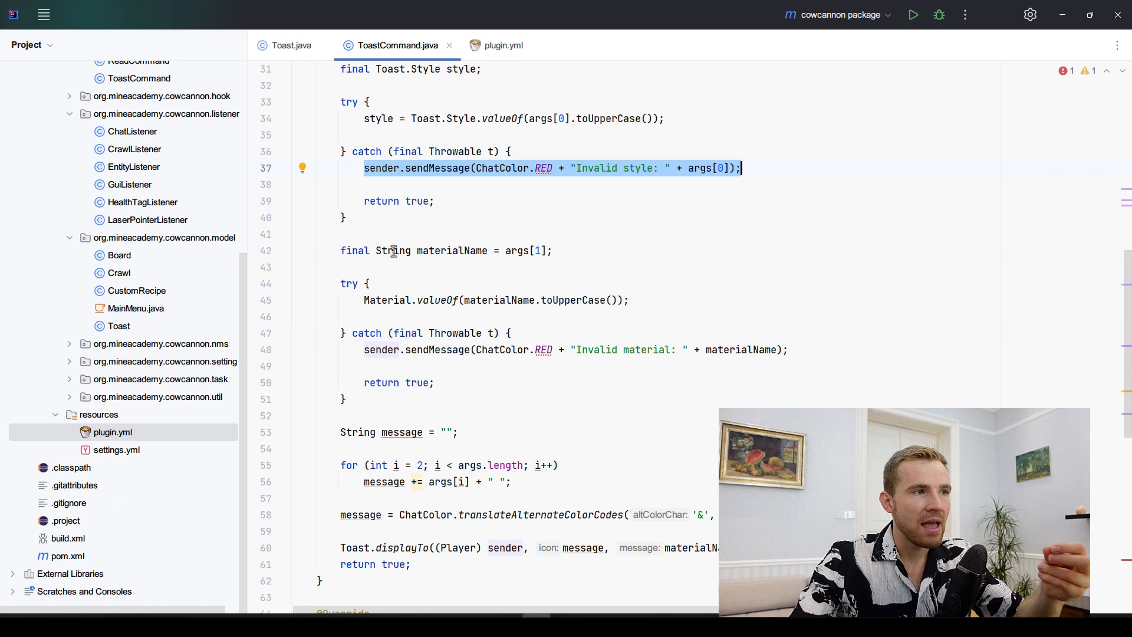
pyautogui.moveTo(339, 250); pyautogui.dragTo(346, 400)
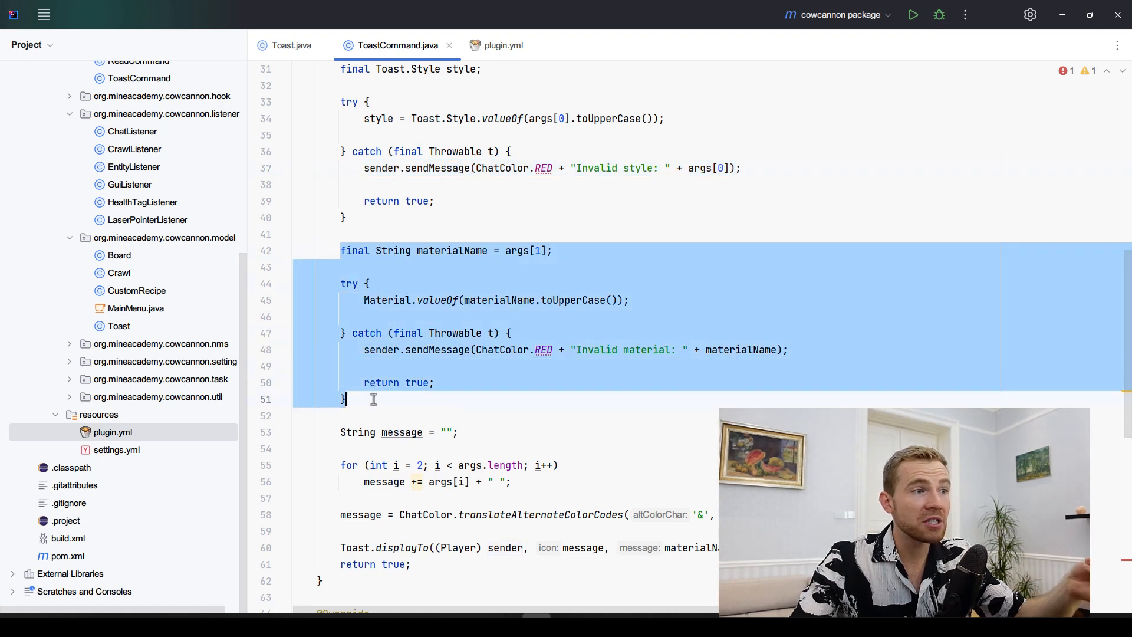
pyautogui.click(352, 267)
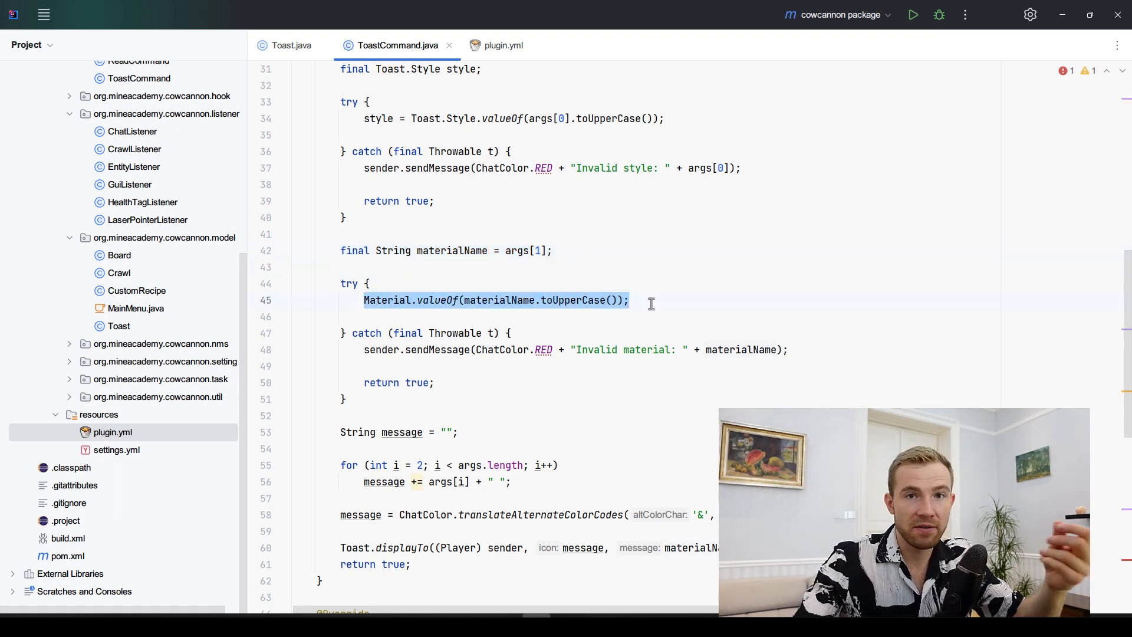
pyautogui.scroll(-3)
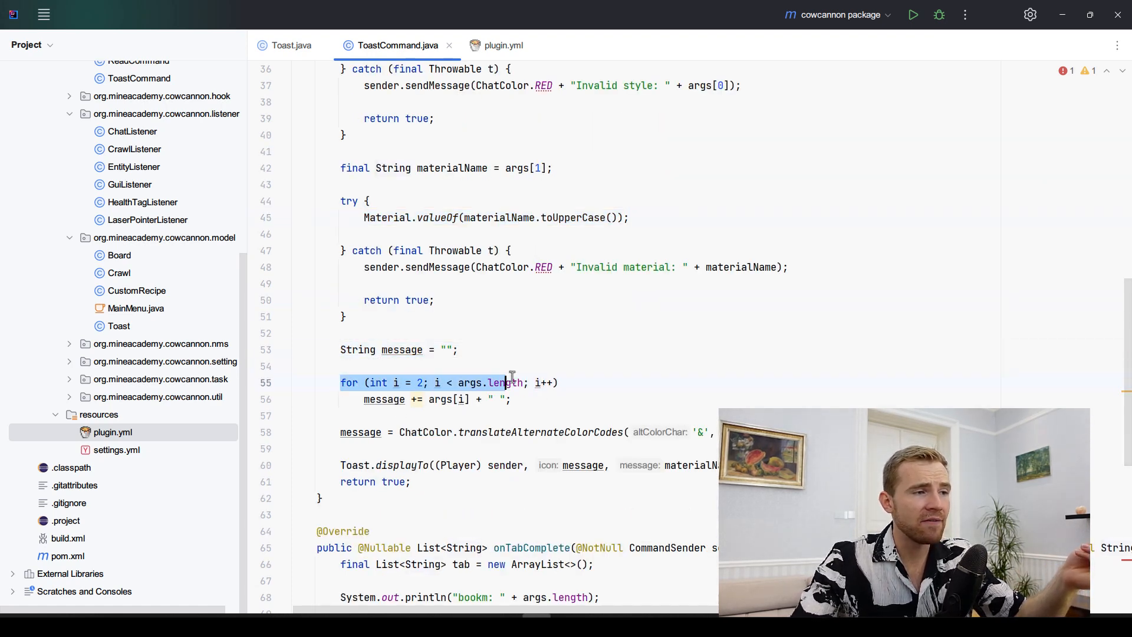
pyautogui.click(419, 383)
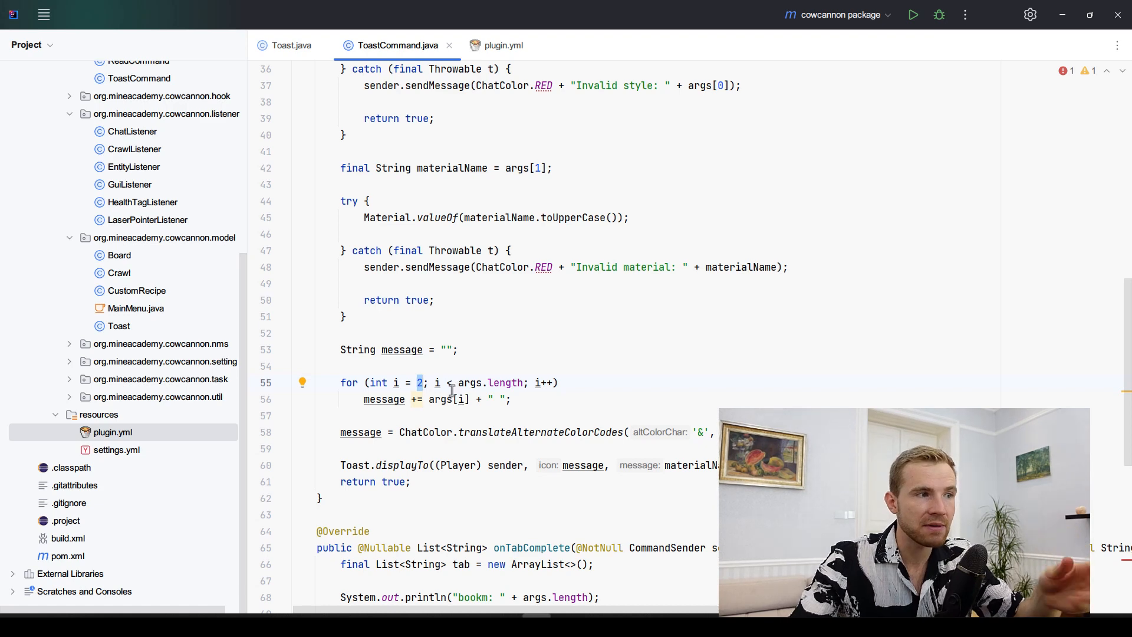
# End the /toast usage in plugin.yml with "Hello World" and return to ToastCommand's message loop.
pyautogui.click(503, 44)
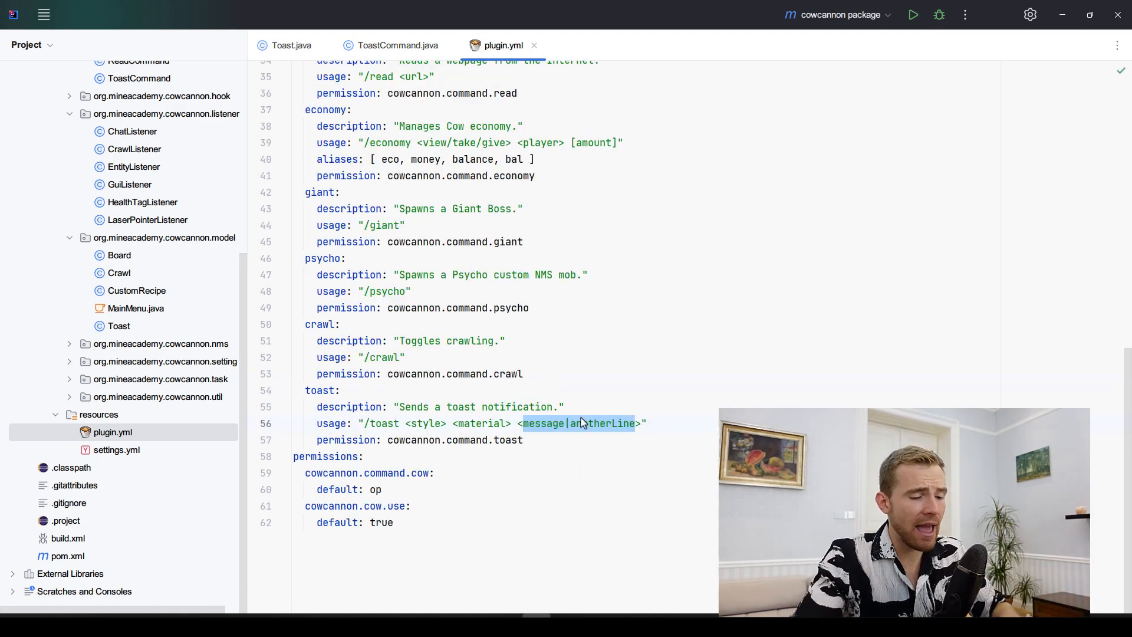
pyautogui.write('Hello World')
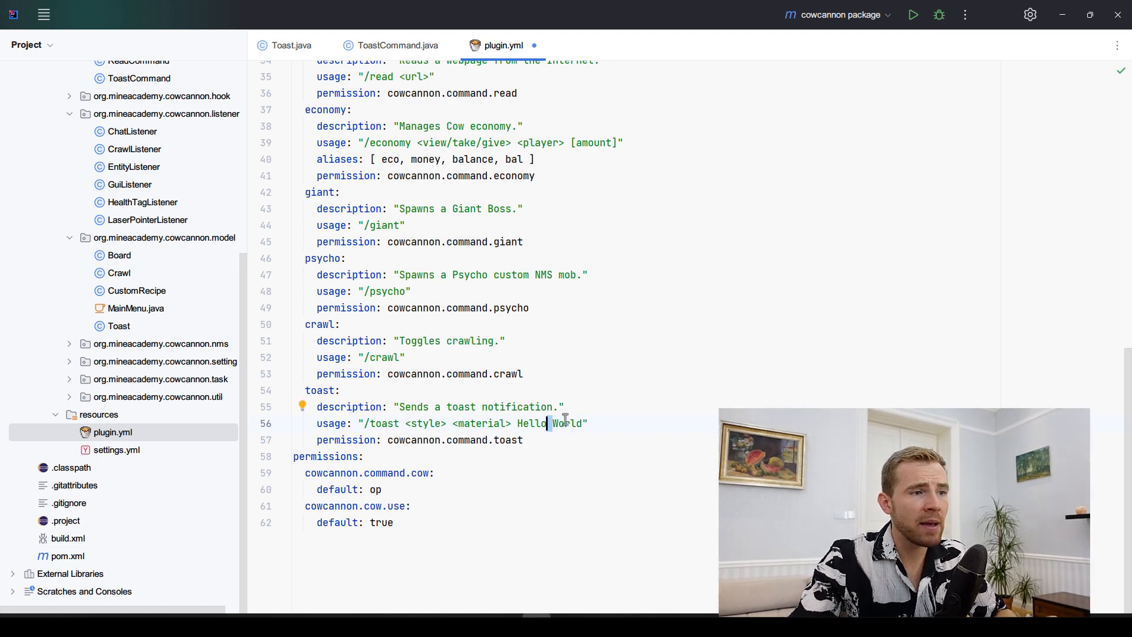
pyautogui.doubleClick(569, 424)
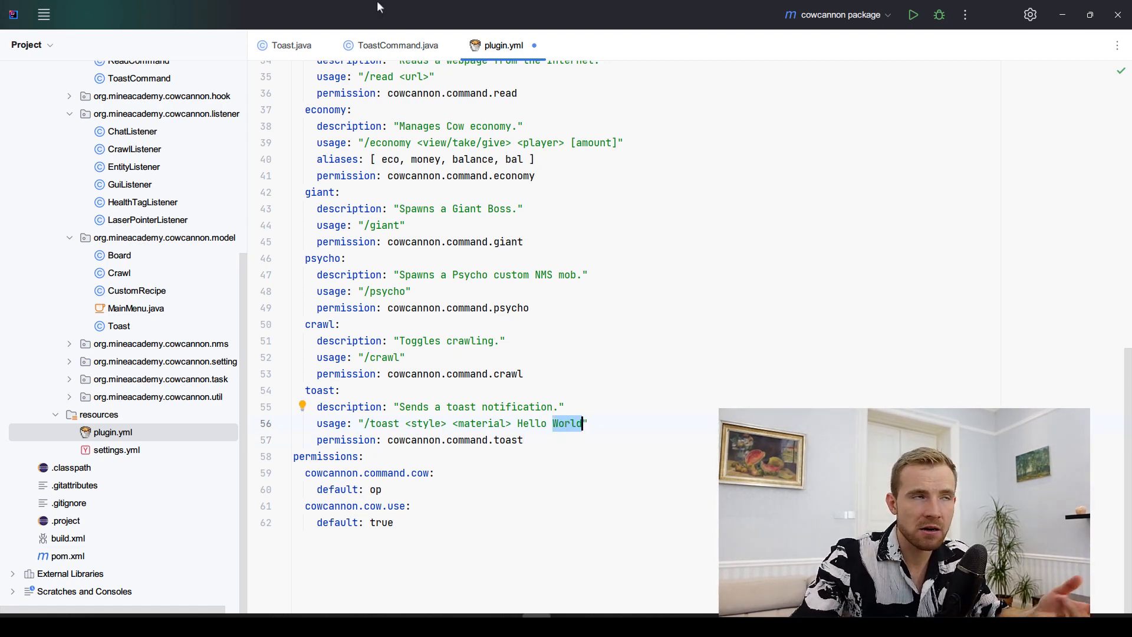
pyautogui.click(393, 45)
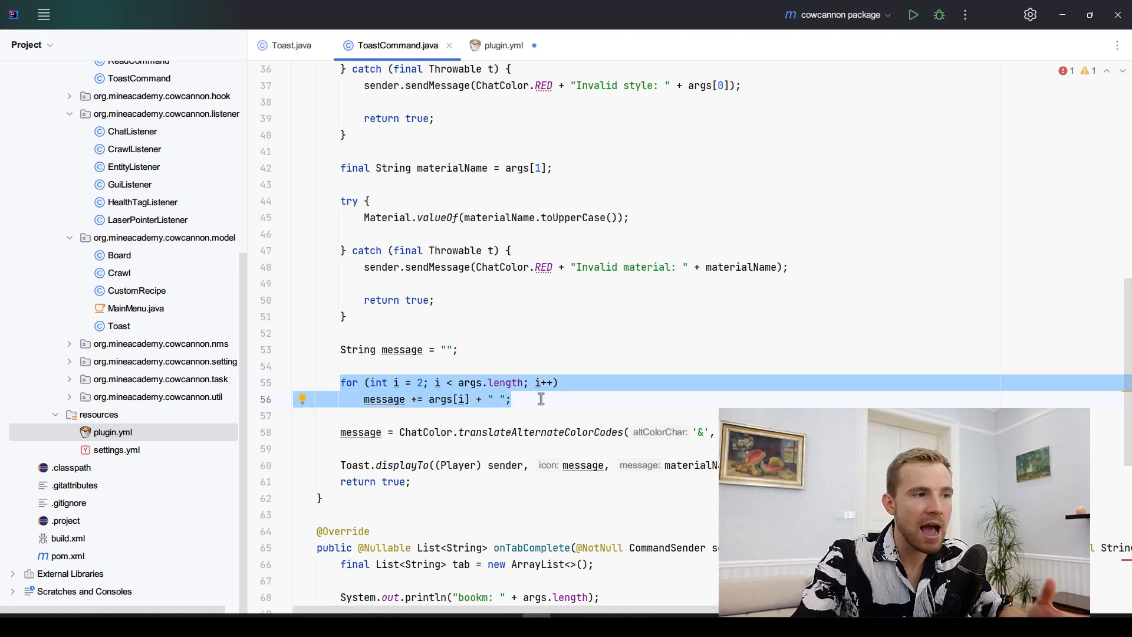
pyautogui.moveTo(537, 396)
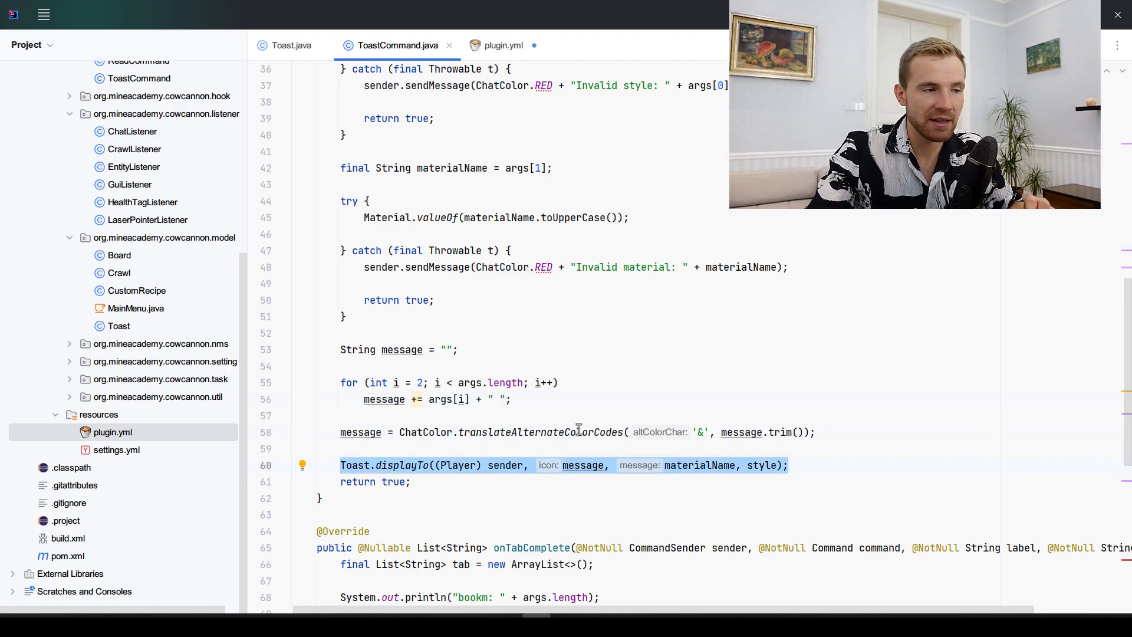
pyautogui.scroll(-3)
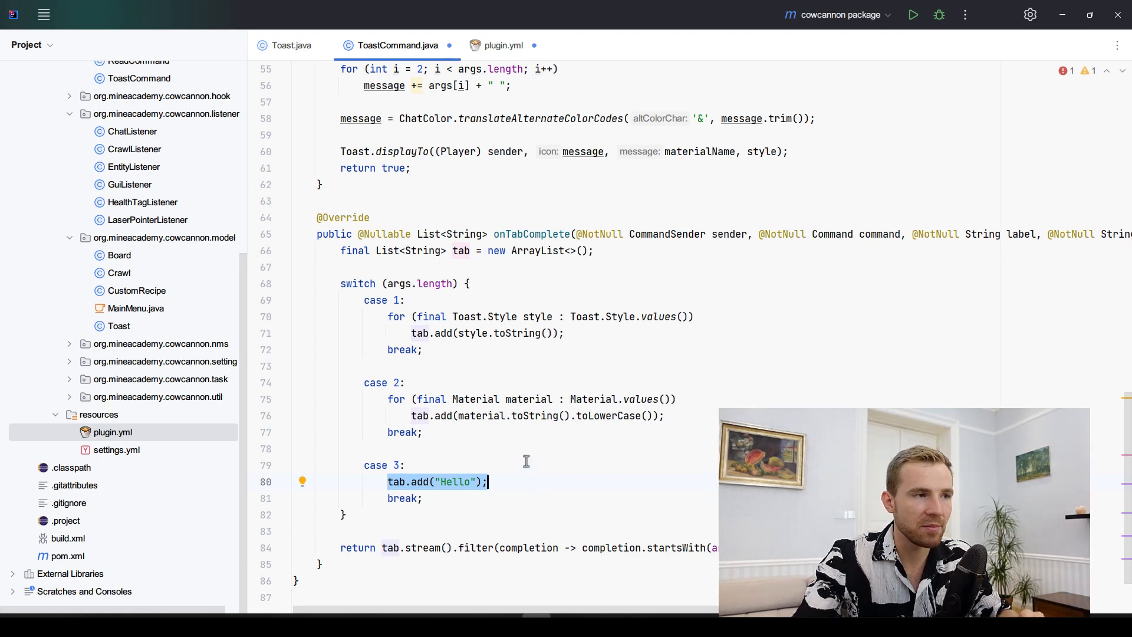
# Retype the stream terminal call after filter() in tab completion, then view CowCannon's onEnable registration.
pyautogui.scroll(-3)
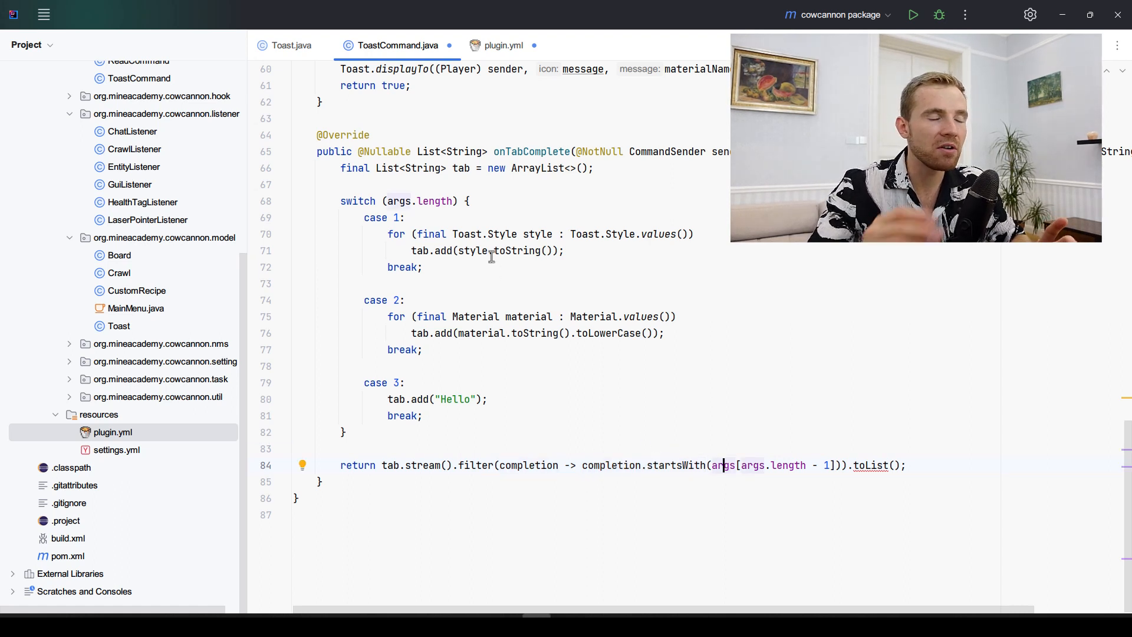
pyautogui.write('// /toast')
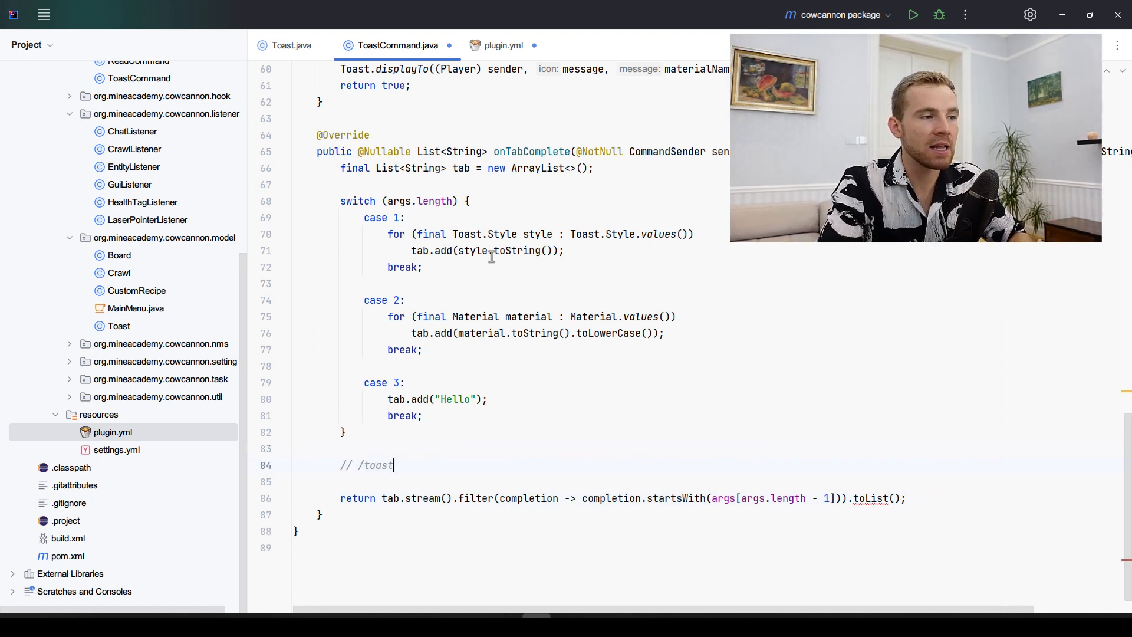
pyautogui.write('t')
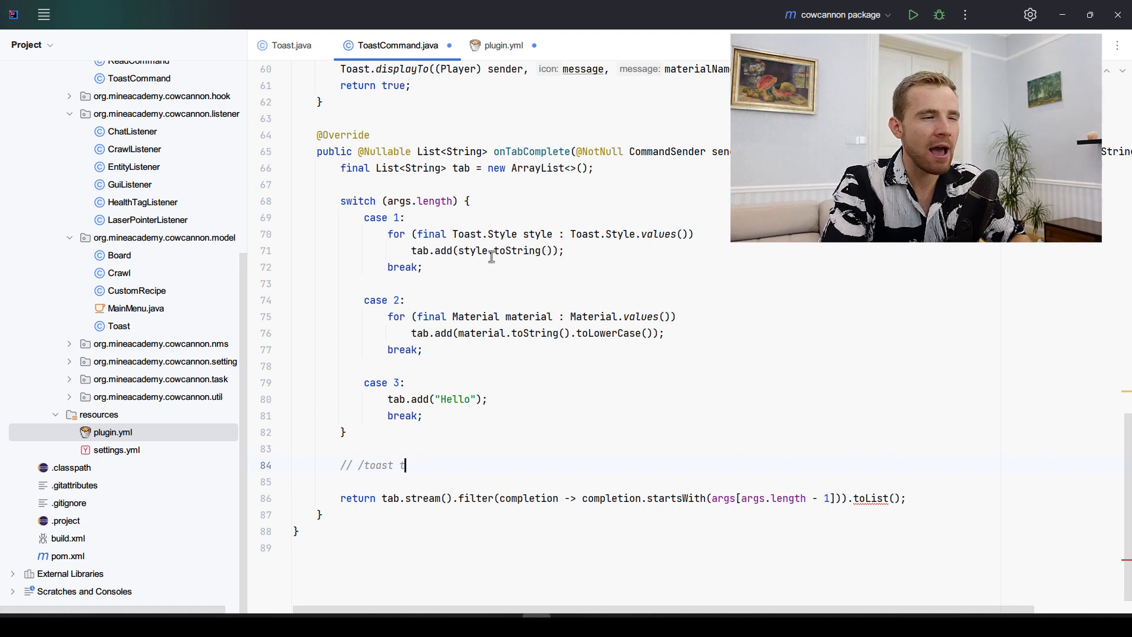
pyautogui.write('as')
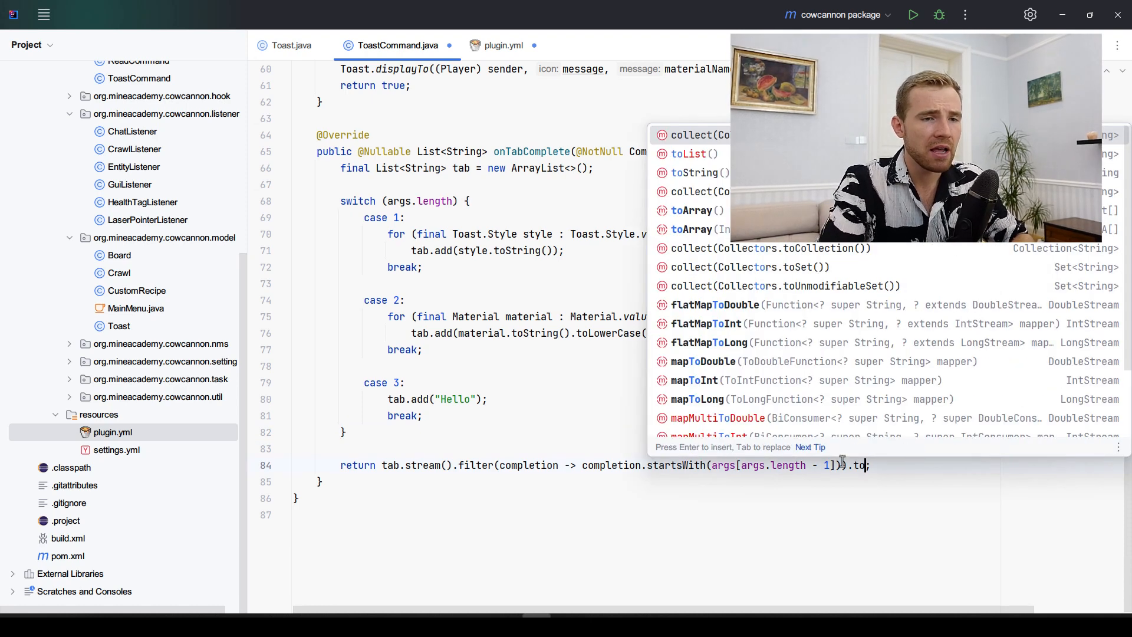
pyautogui.write('c')
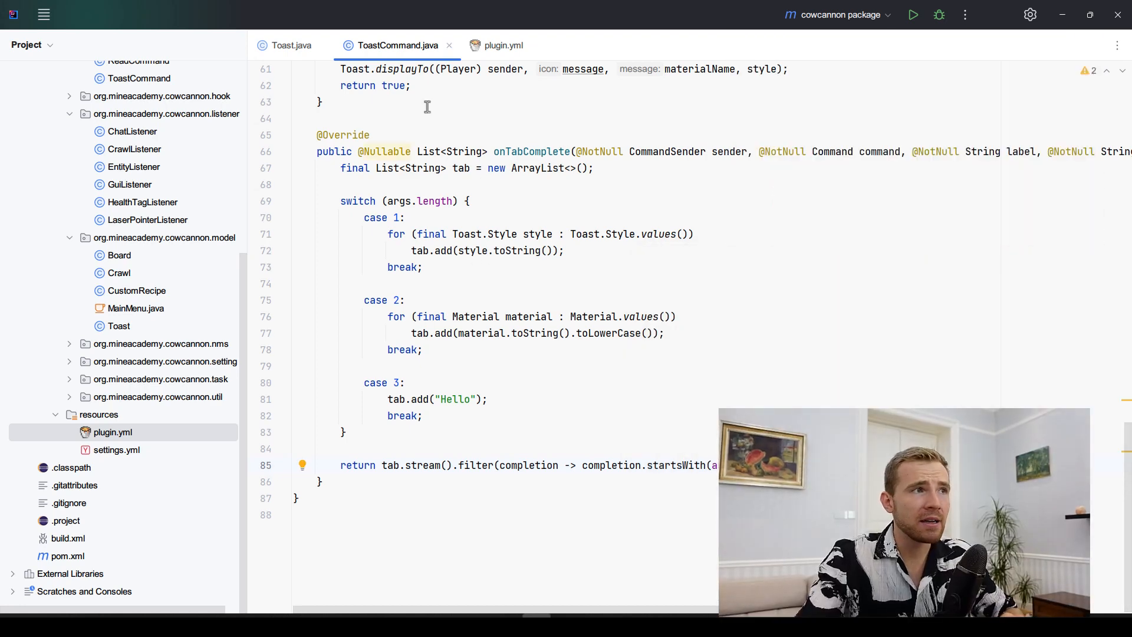
pyautogui.click(290, 46)
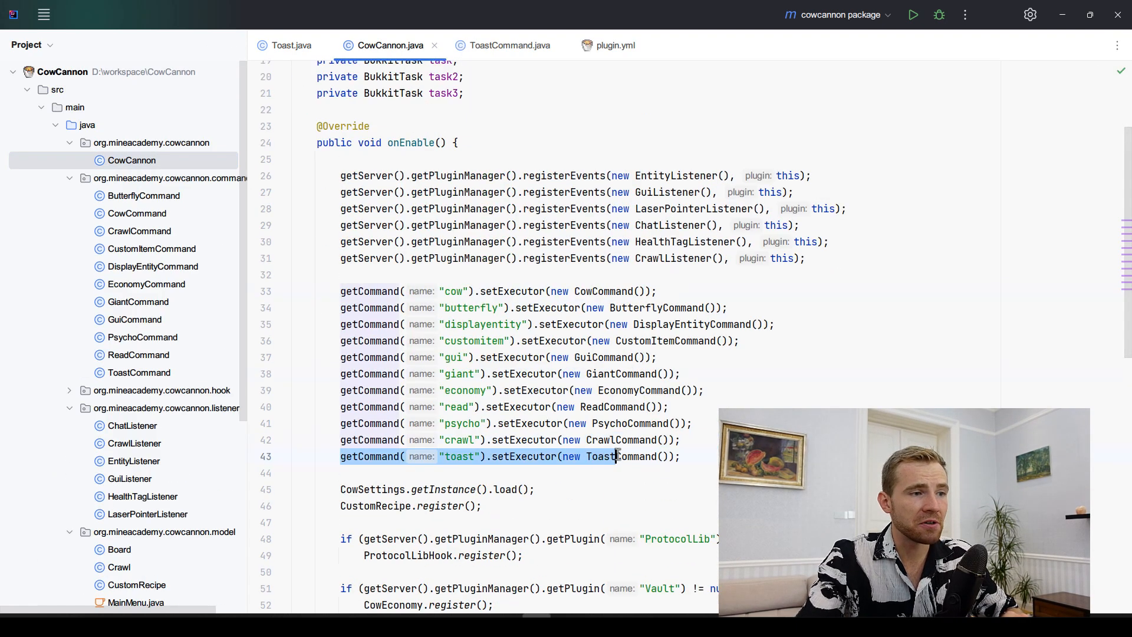
# Run the Maven package build and reorder Toast.displayTo arguments to materialName, message, style.
pyautogui.click(507, 44)
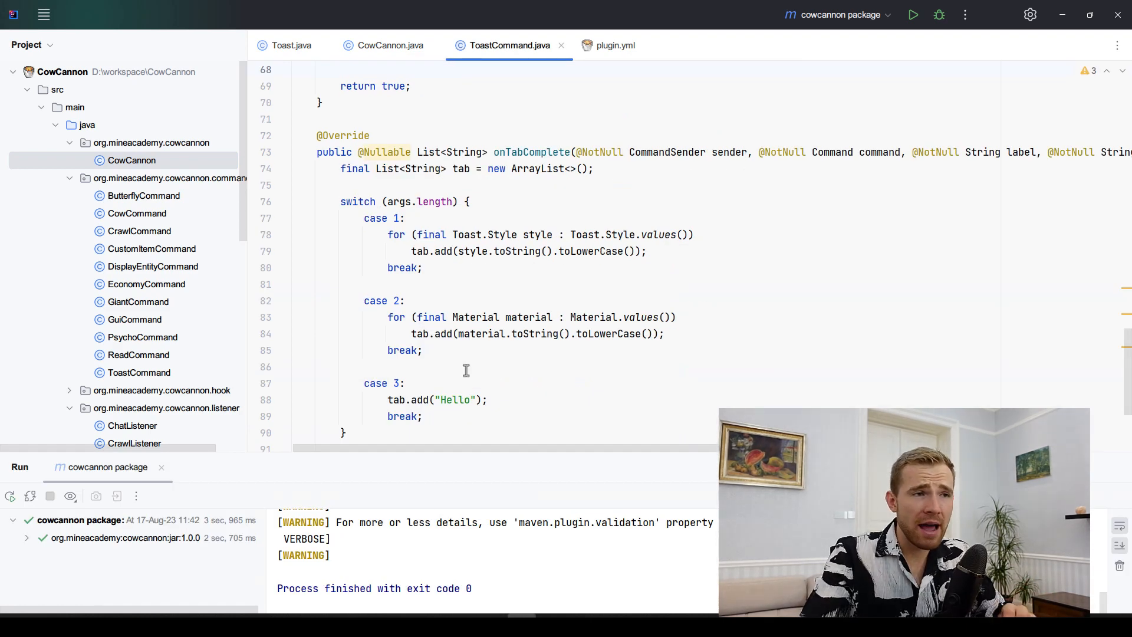
pyautogui.doubleClick(577, 250)
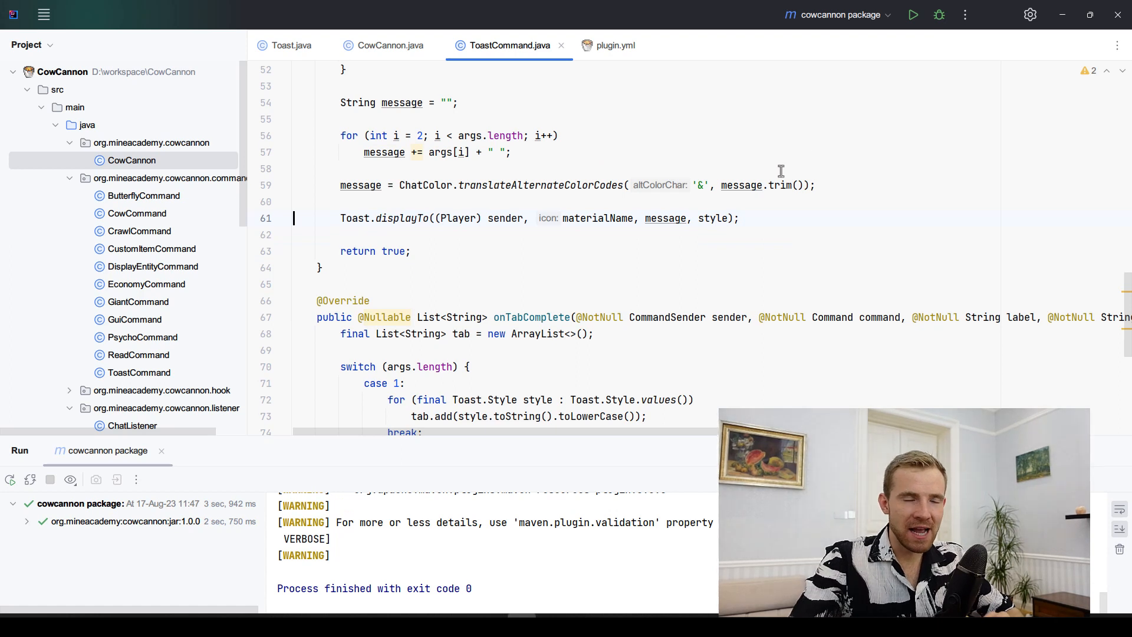
pyautogui.doubleClick(403, 218)
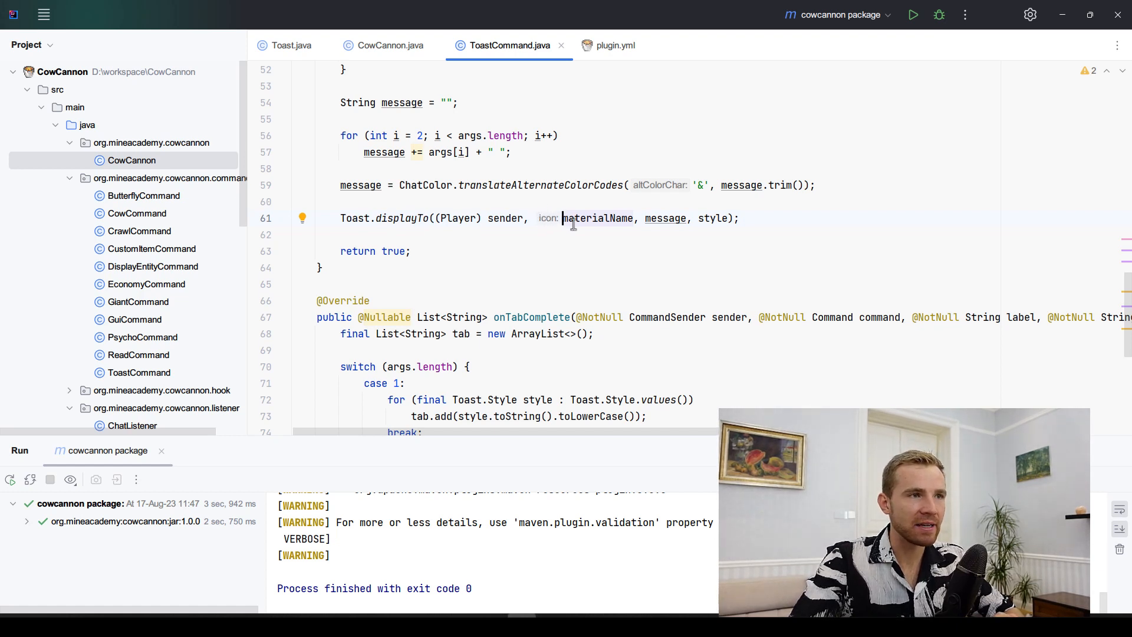
pyautogui.doubleClick(597, 218)
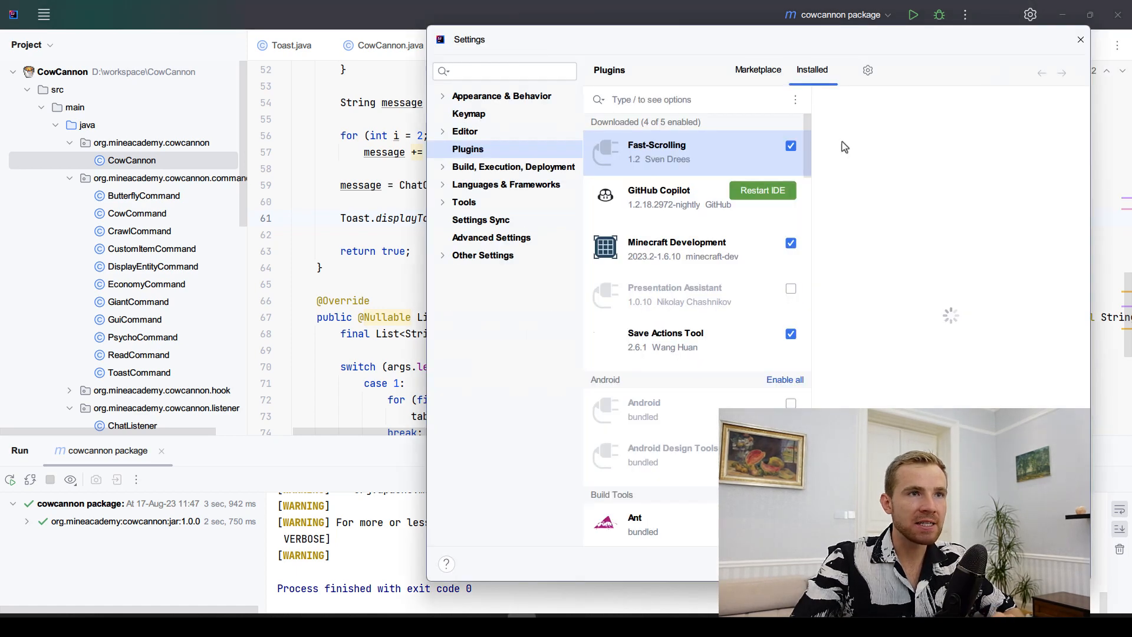
# In Editor > Inlay Hints, toggle the Java parameter-name hints so the icon hint disappears.
pyautogui.write('inlay')
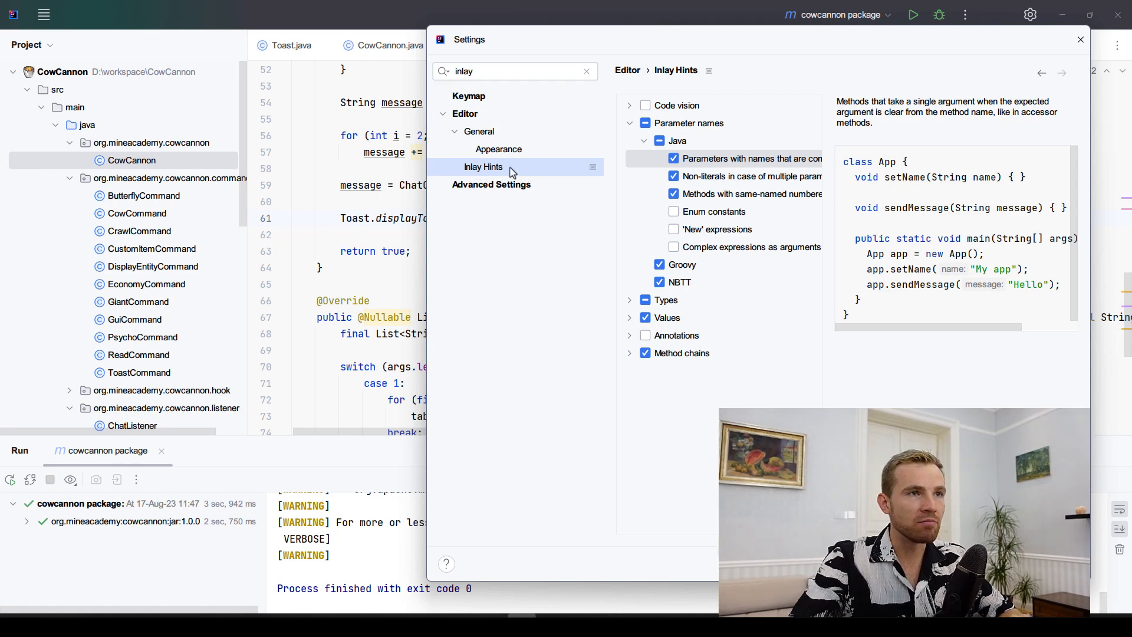
pyautogui.click(688, 123)
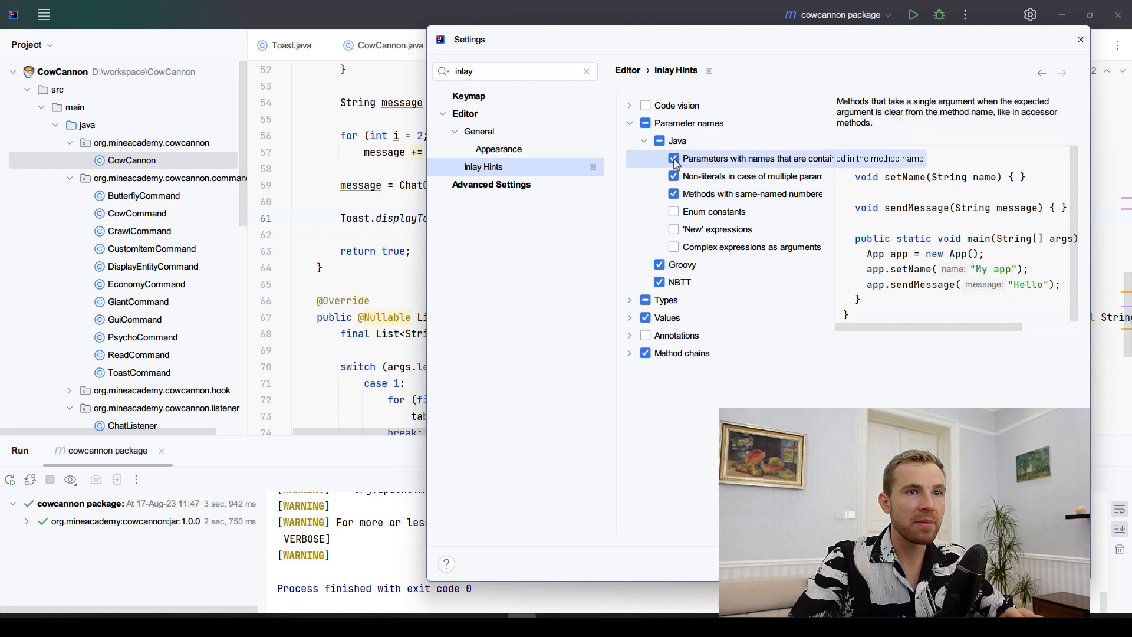
pyautogui.click(673, 158)
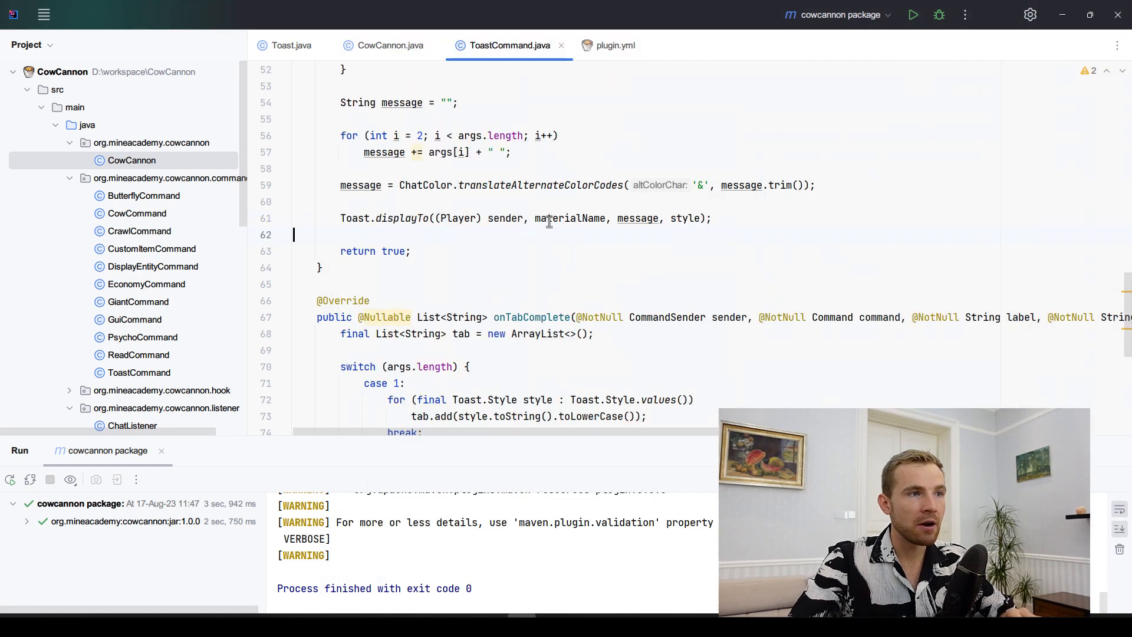
# Rename the message variable via Shift+F6, trying 'asdas' and settling on 'banana' across all usages.
pyautogui.moveTo(526, 218); pyautogui.dragTo(689, 218)
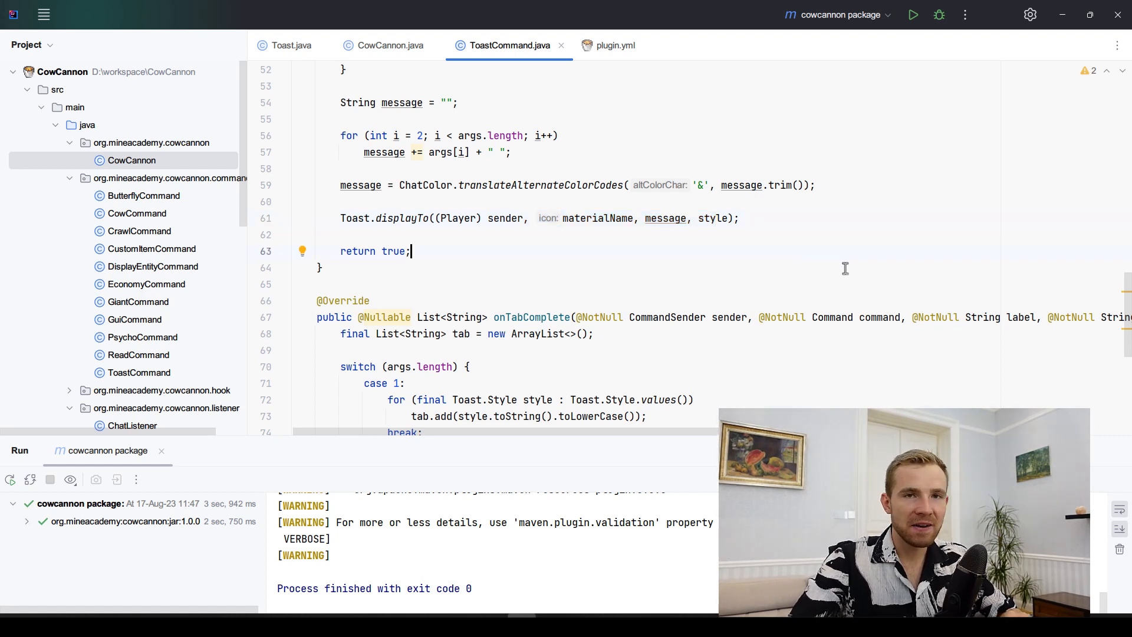
pyautogui.doubleClick(664, 218)
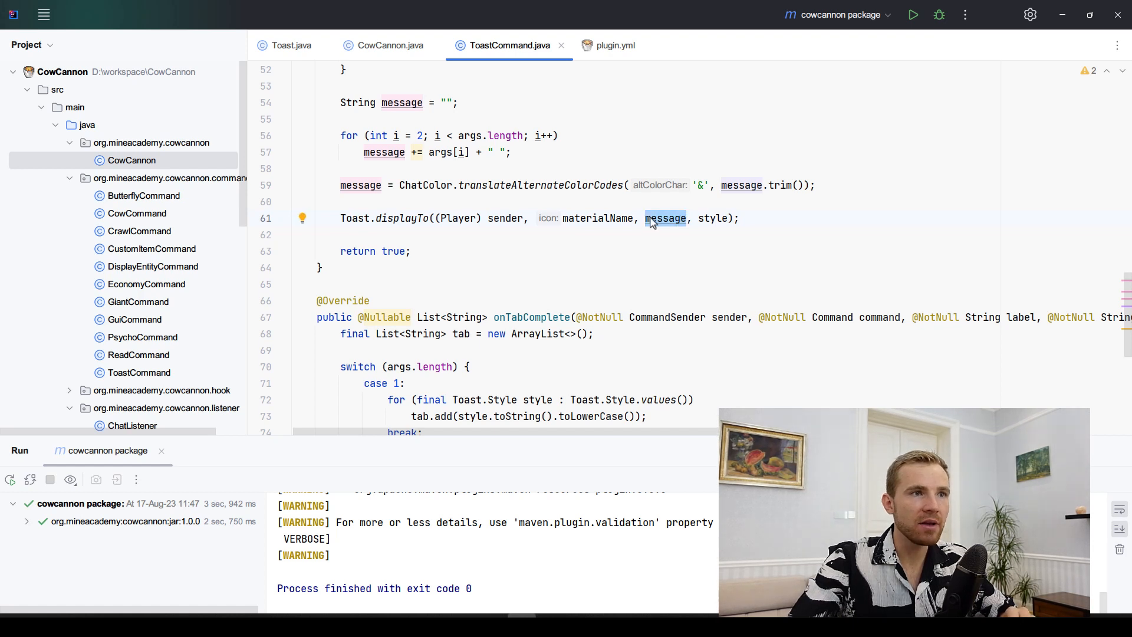
pyautogui.write('asdas')
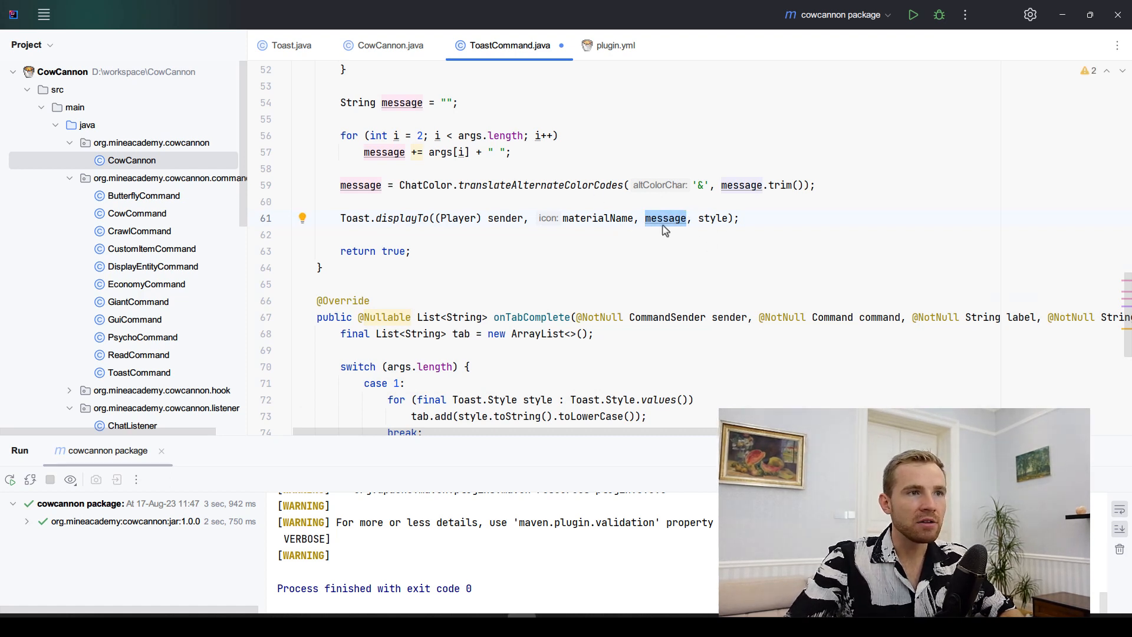
pyautogui.click(665, 218)
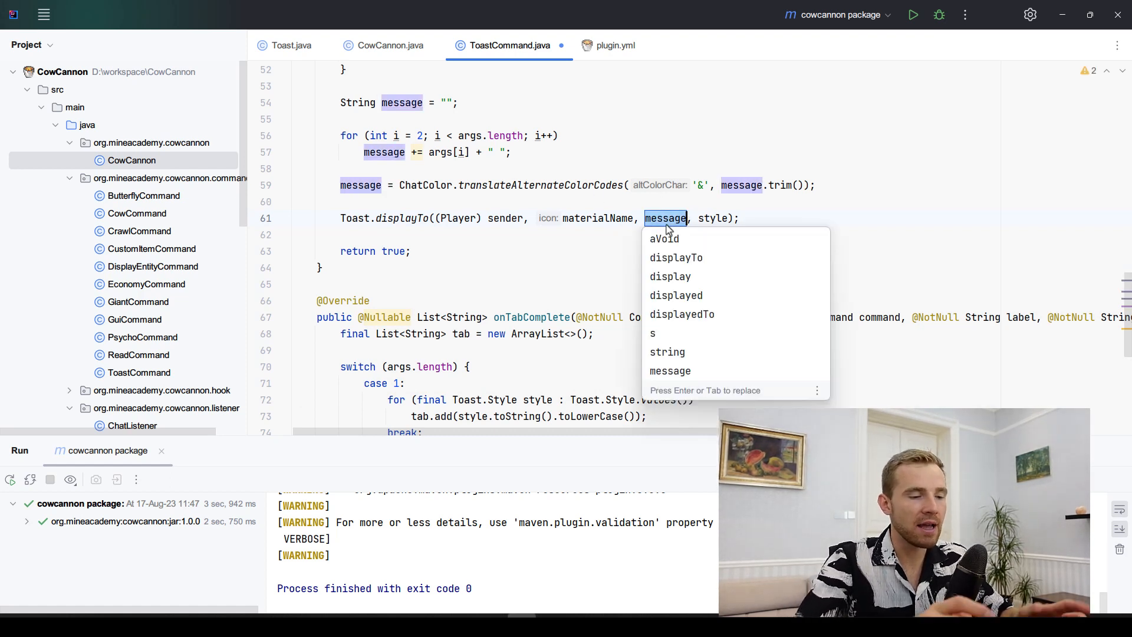
pyautogui.write('banasd')
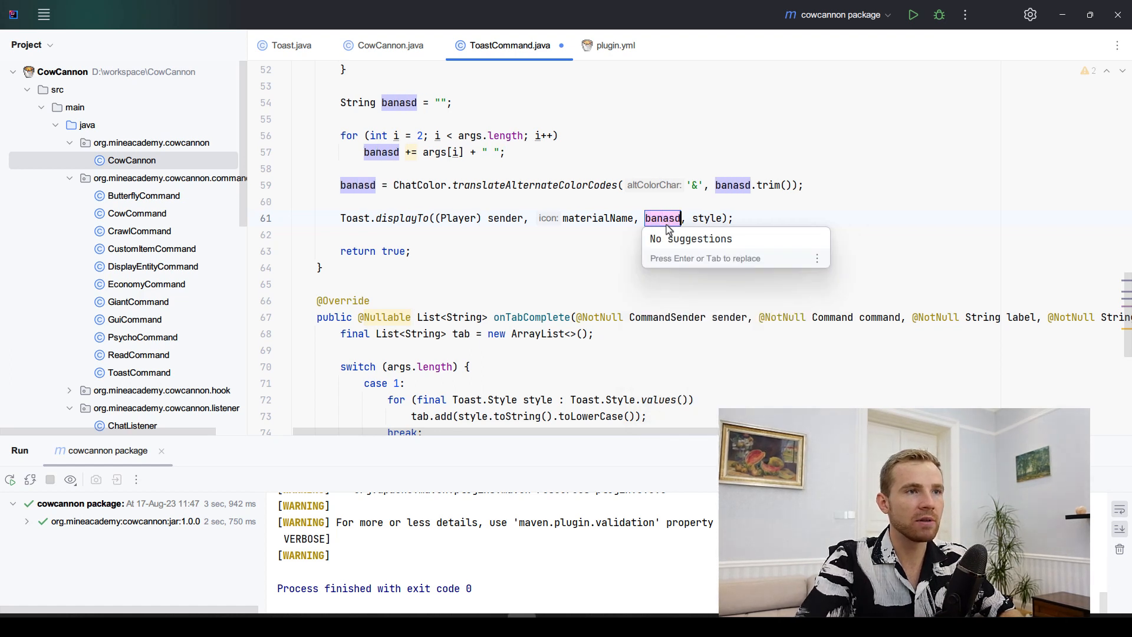
pyautogui.write('banana')
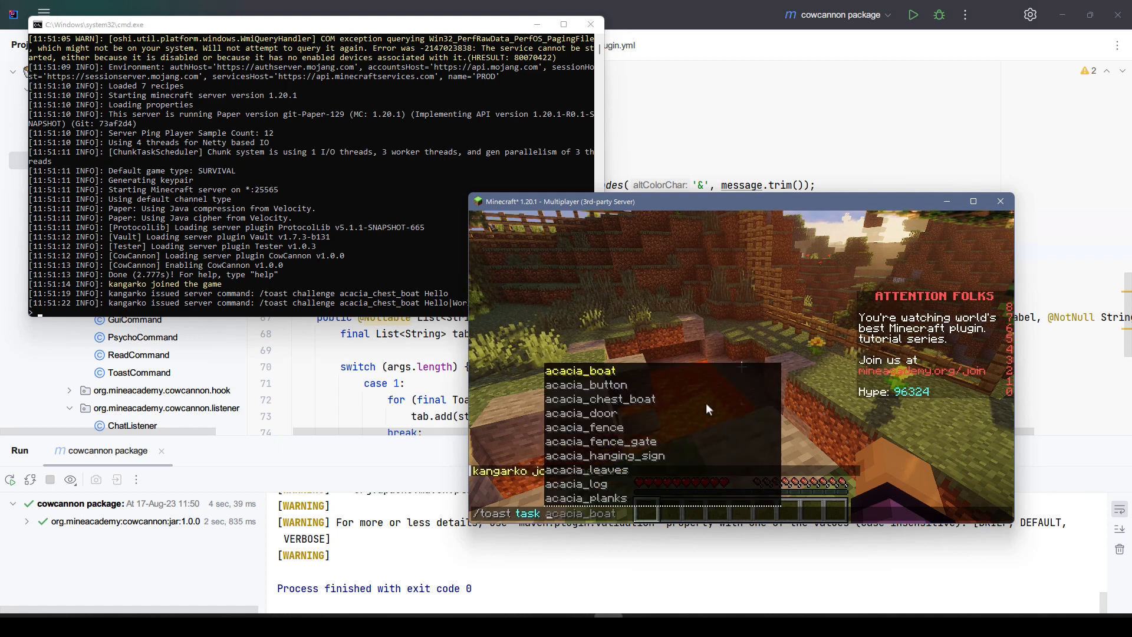
# Run /toast task emerald in chat with a 'Hello World This Is Really Co...' message.
pyautogui.write('emerald')
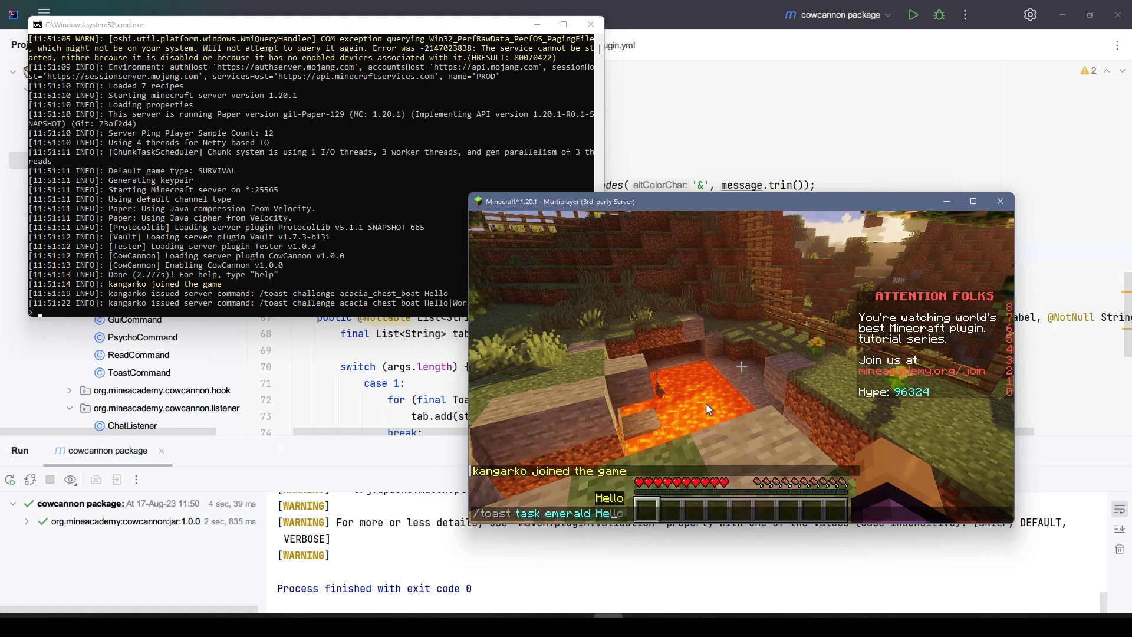
pyautogui.write('World This Is')
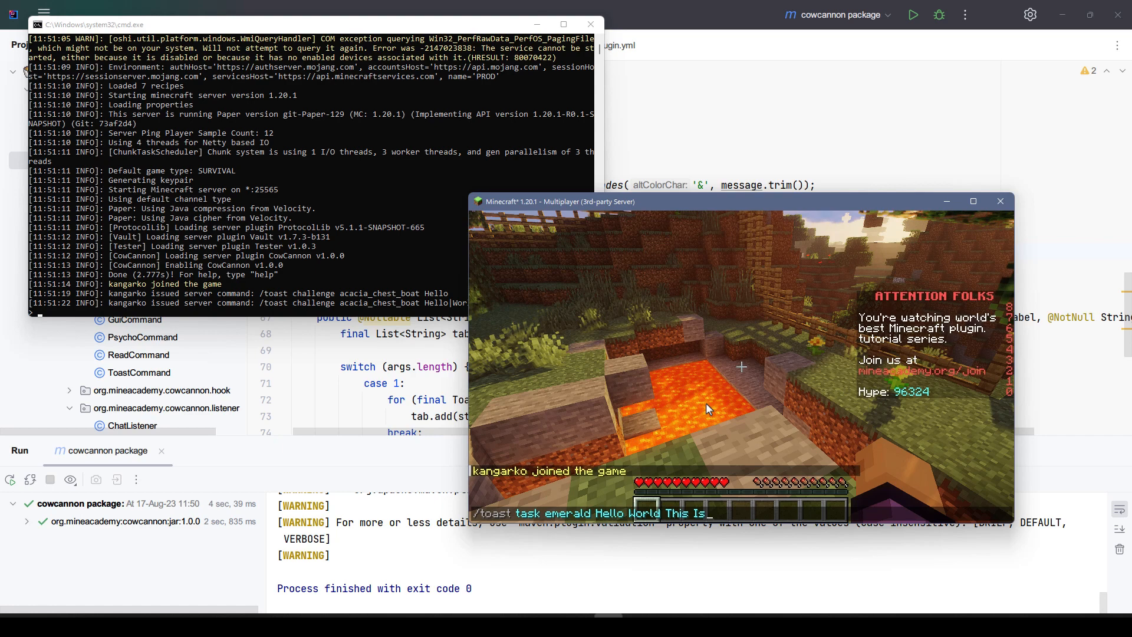
pyautogui.write('Really Co')
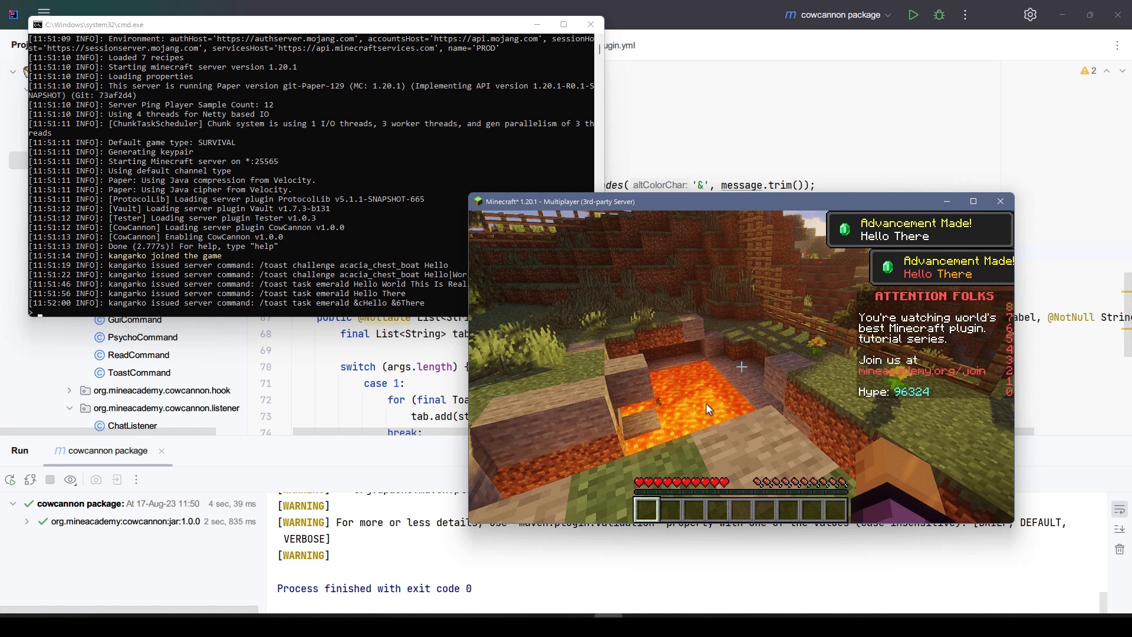
# Enter /toast task emerald &cHello &6There|Another Line to test colour codes and a line separator.
pyautogui.write('/toast task emerald &cHello &6There')
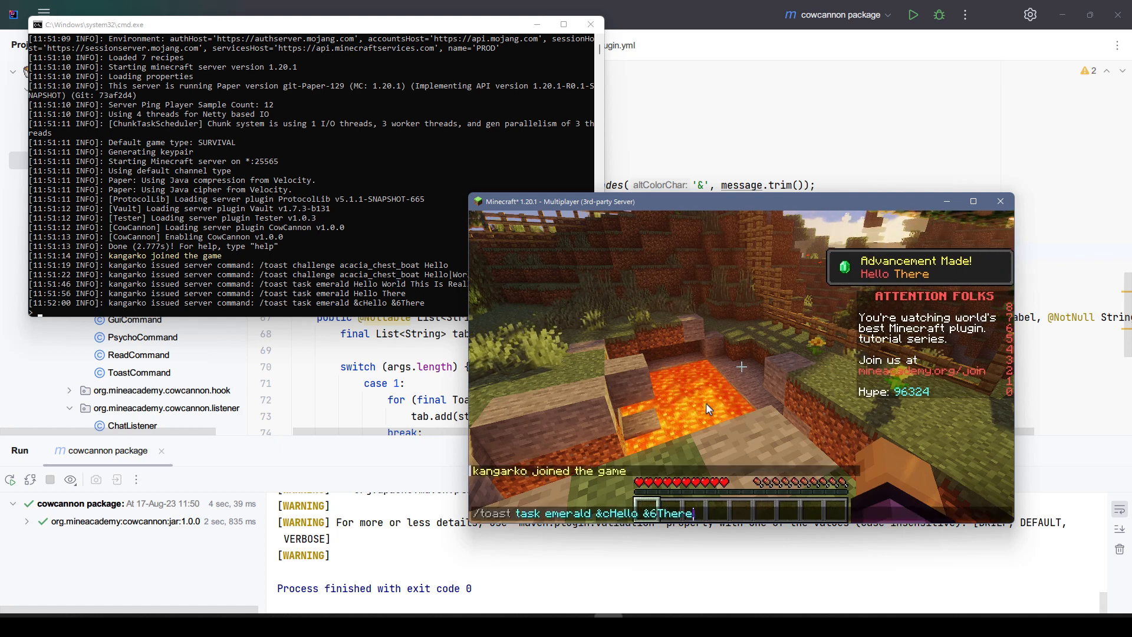
pyautogui.write('|Another Line')
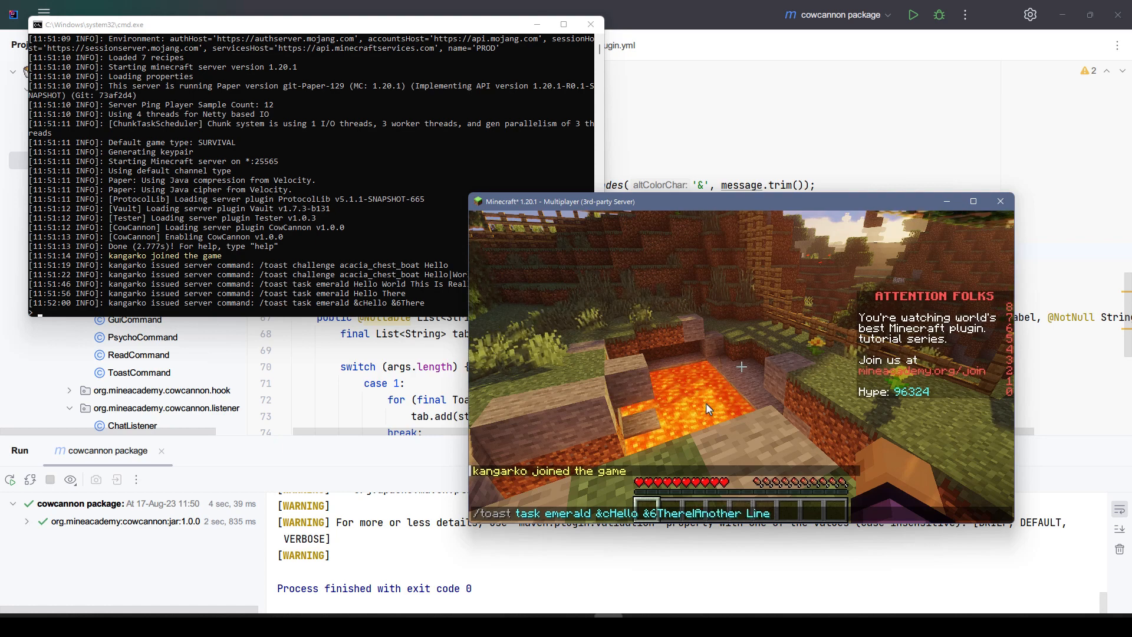